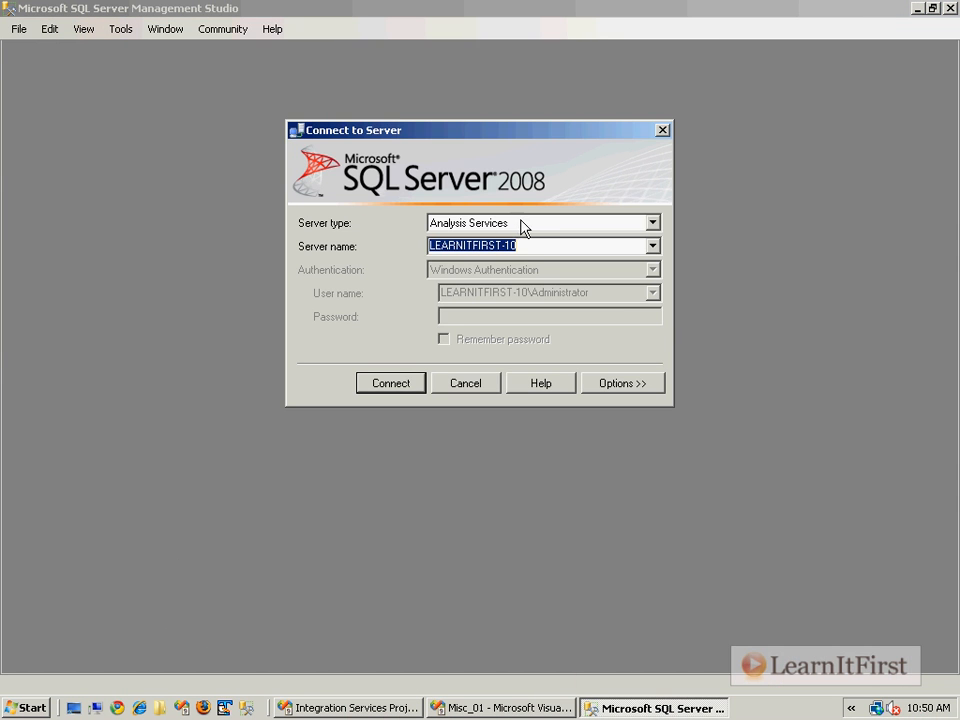
mouse_move(516, 230)
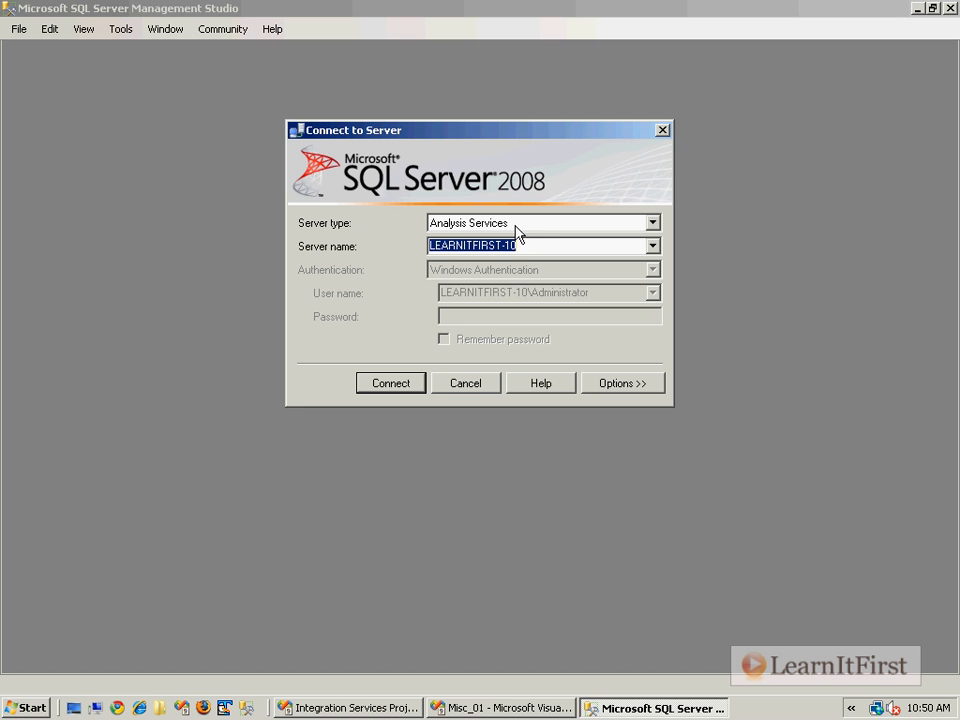
mouse_move(382, 380)
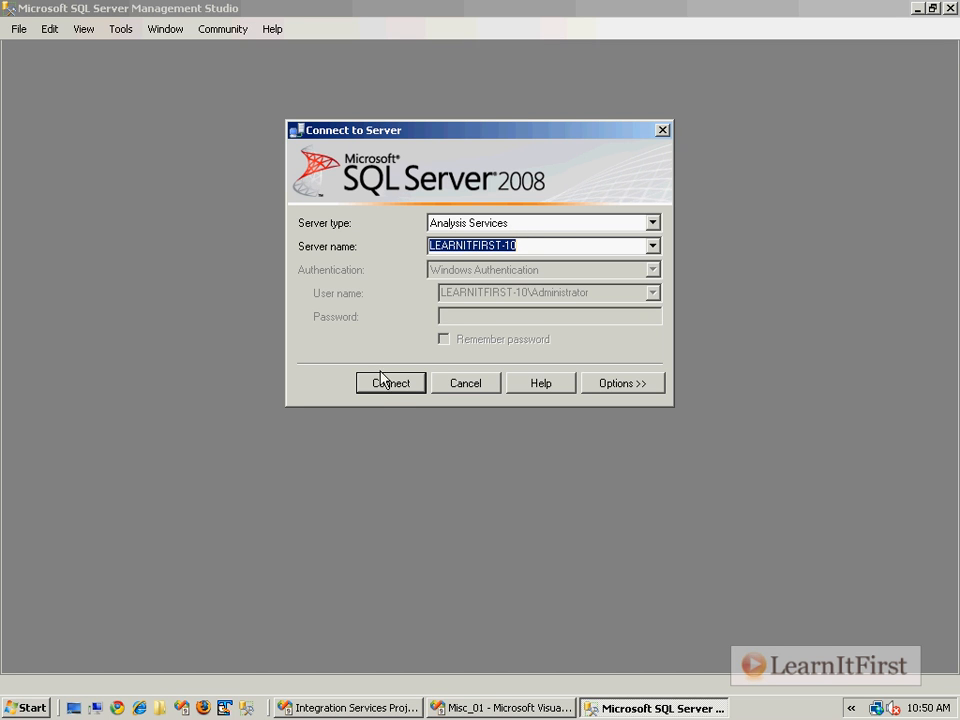
Connect Management Studio to the LEARNITFIRST-10 Analysis Services server
click(390, 383)
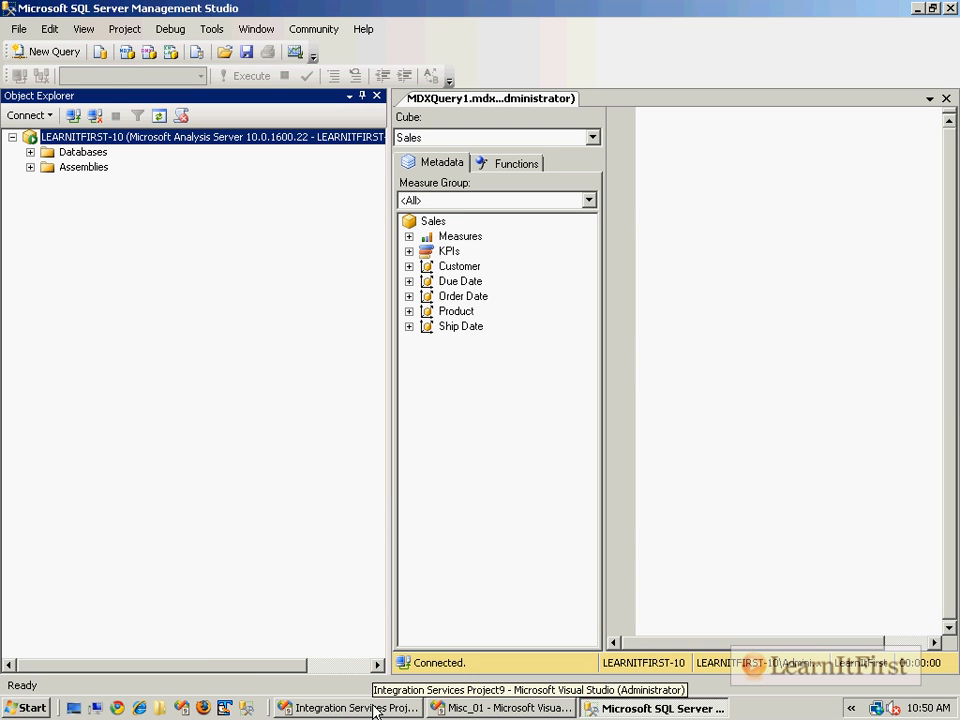
Return to the Integration Services project and show the Control Flow Items toolbox
click(350, 707)
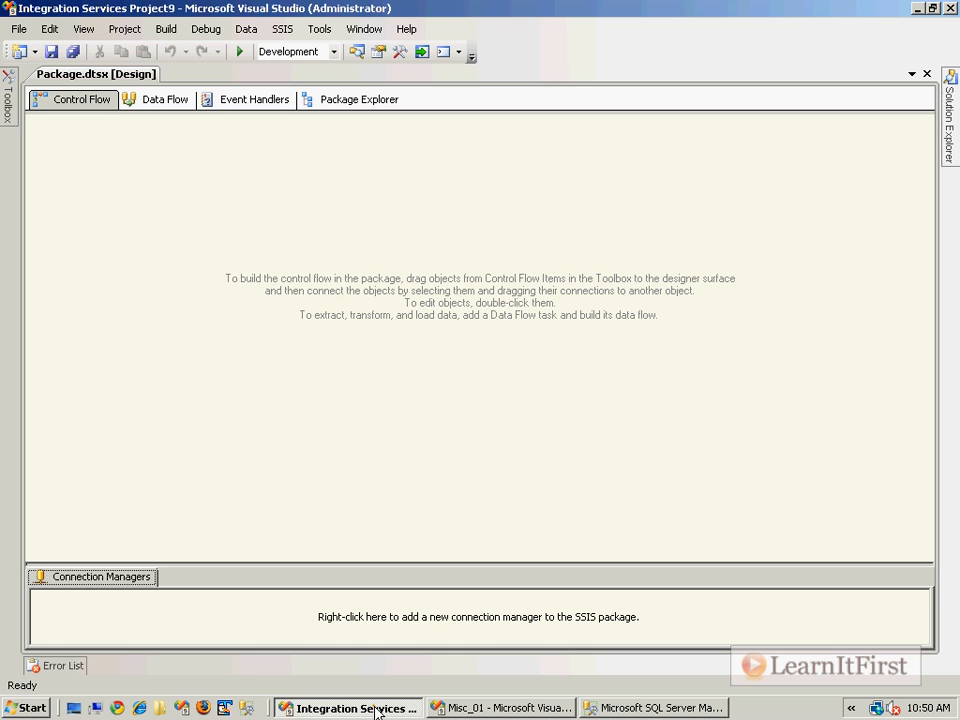
mouse_move(528, 422)
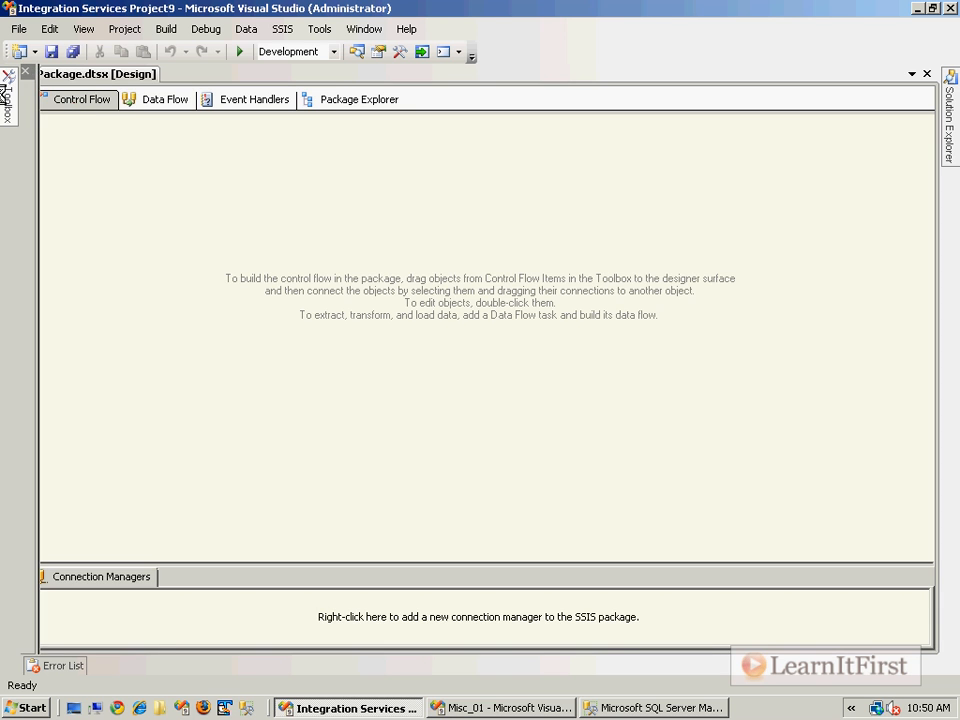
click(9, 85)
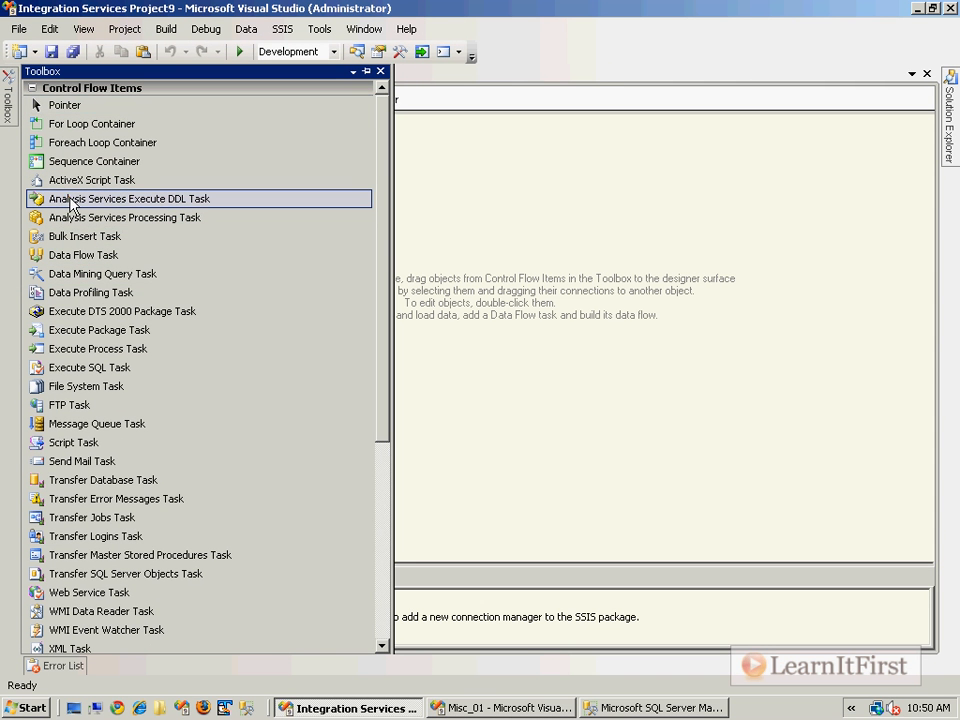
Drop an Analysis Services Execute DDL Task onto the control flow and start a new connection on its DDL page
drag(130, 198, 545, 200)
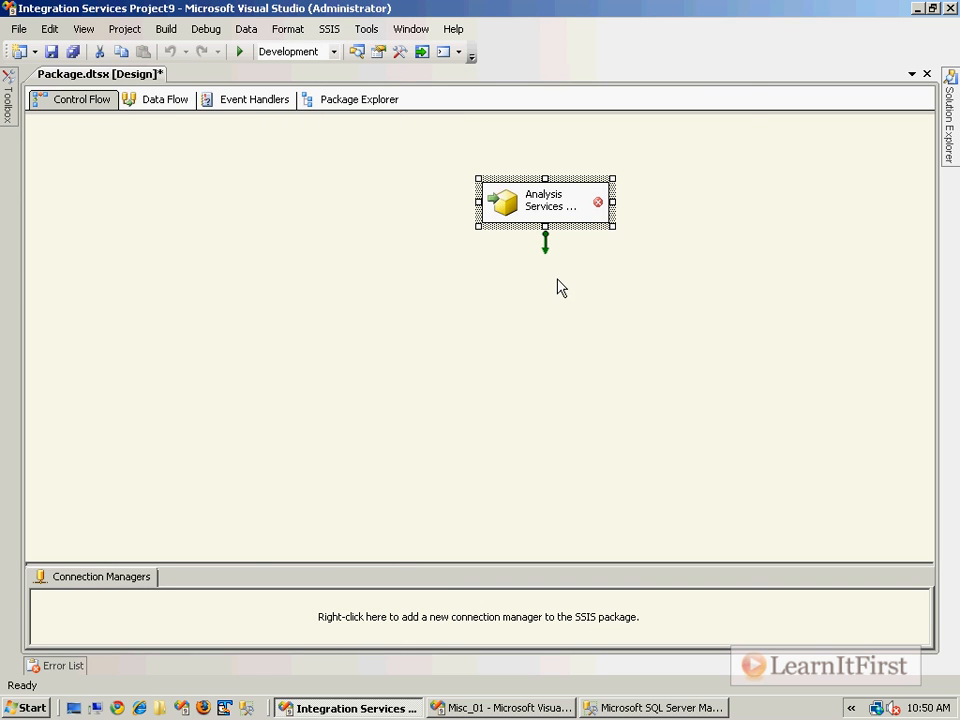
double_click(545, 200)
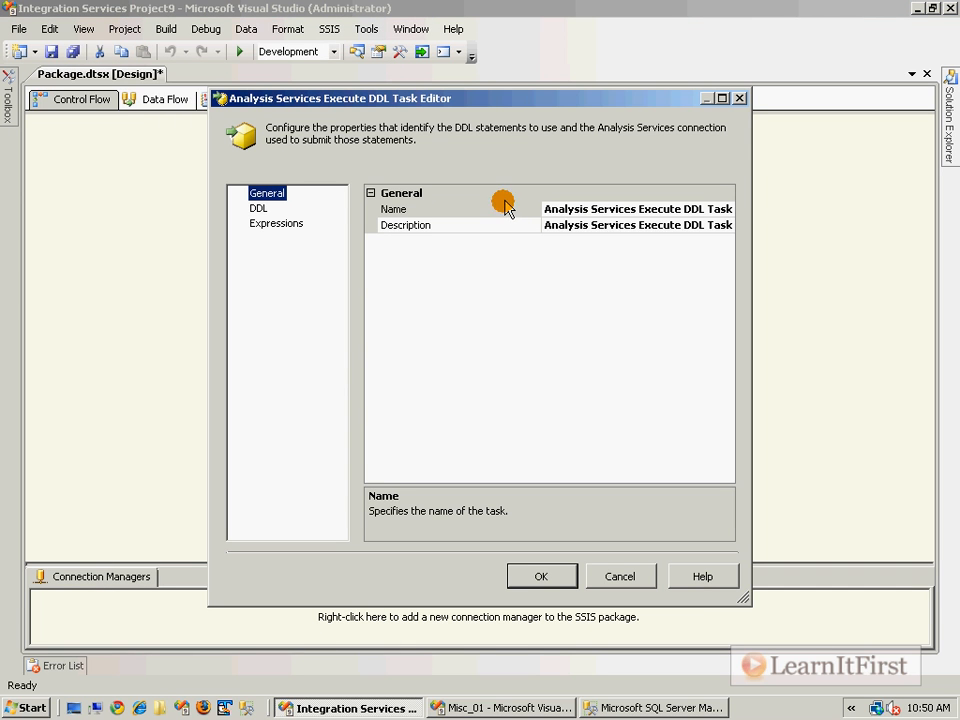
click(620, 224)
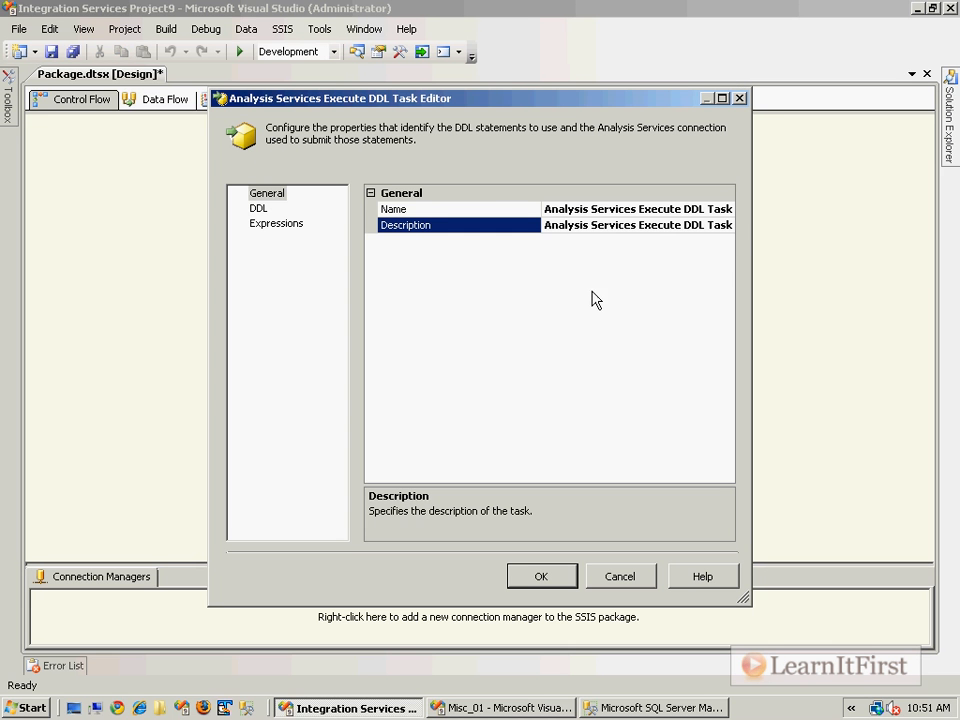
click(258, 208)
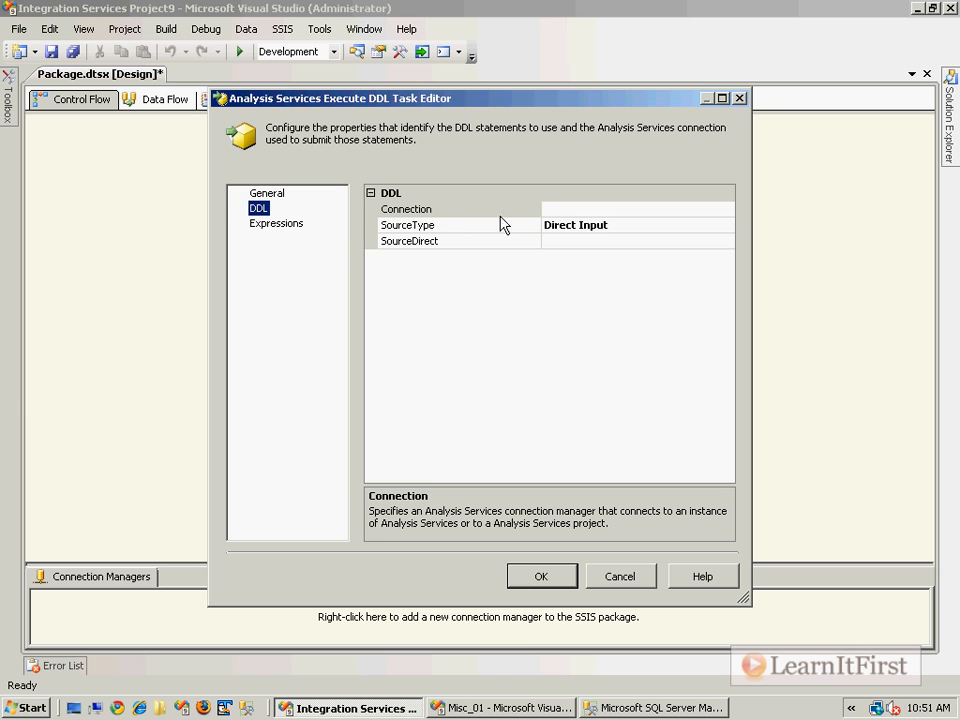
click(726, 209)
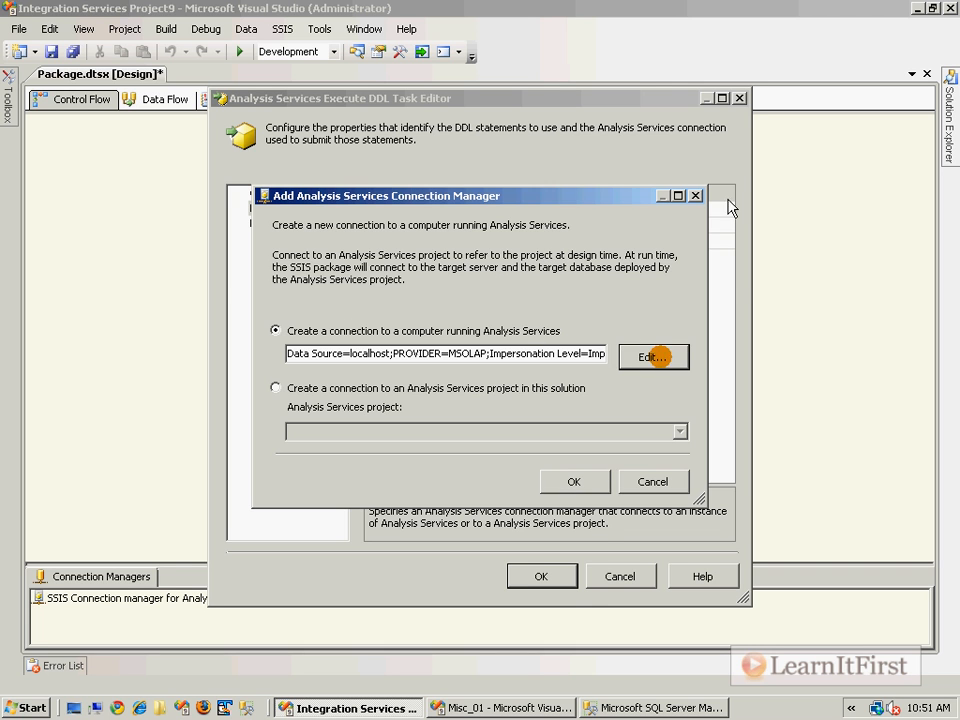
Point the connection at the LearnItFirst catalog on localhost using Windows NT Integrated Security
click(653, 357)
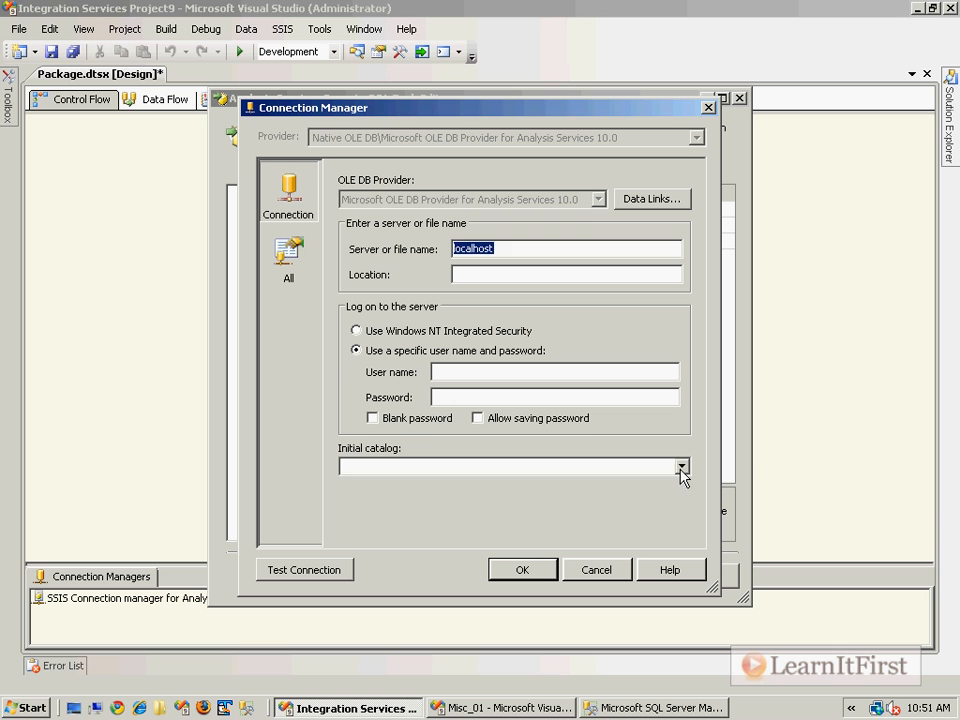
click(682, 466)
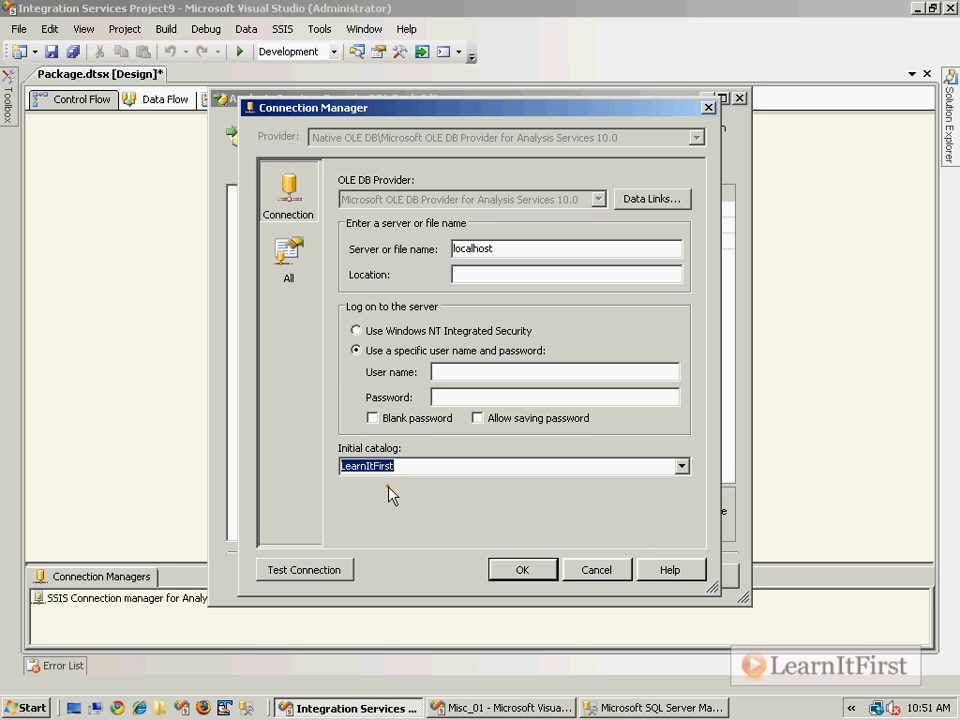
click(356, 330)
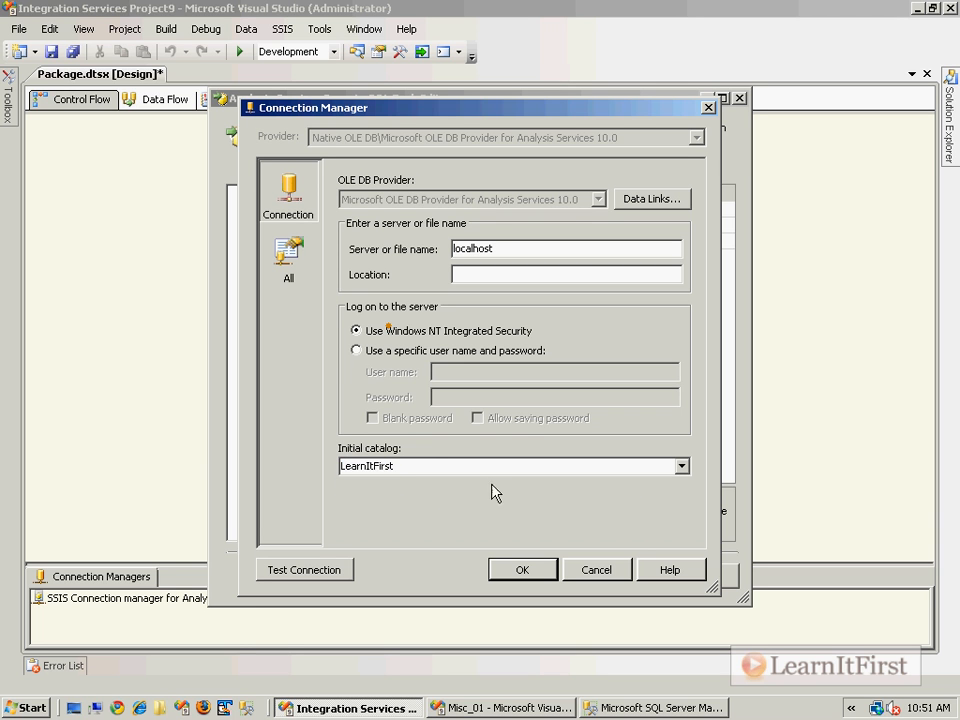
click(521, 569)
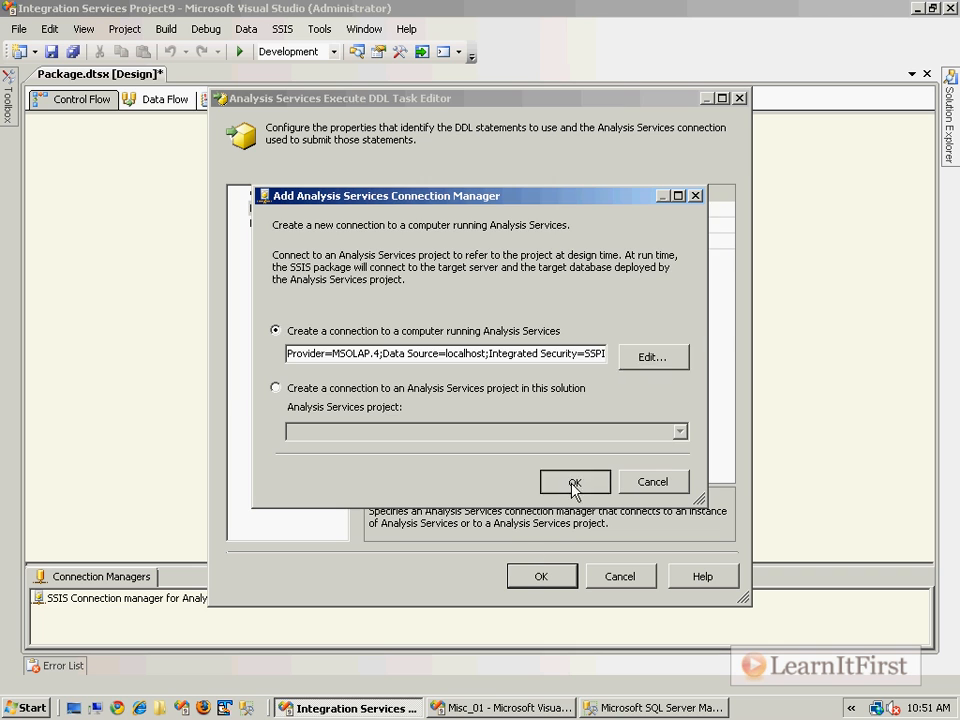
click(575, 482)
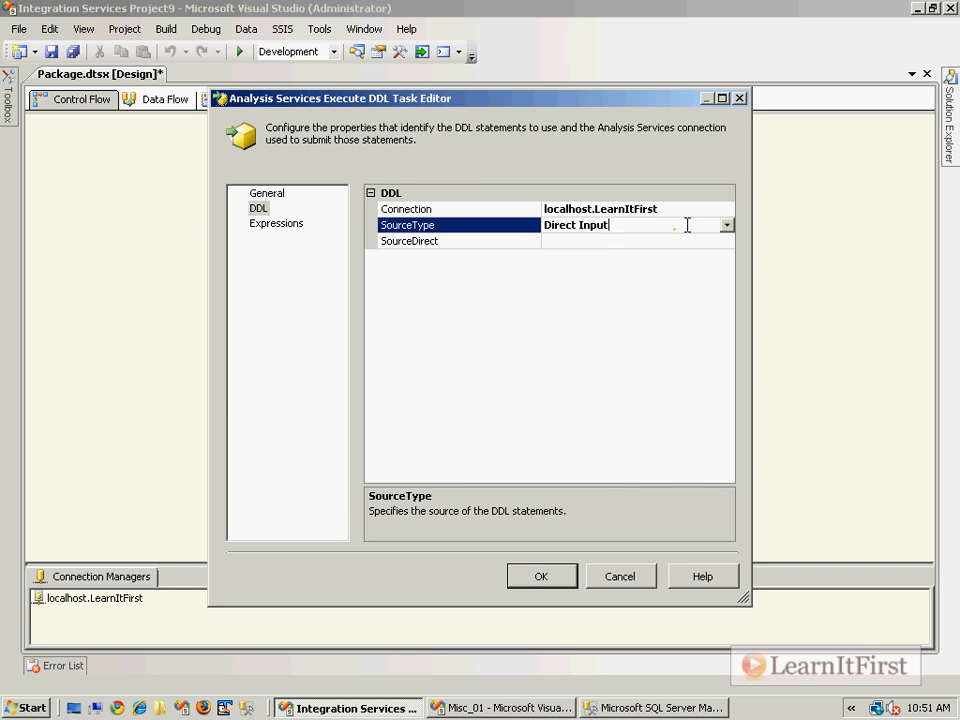
Keep SourceType as Direct Input and open the SourceDirect DDL Statements editor
click(727, 224)
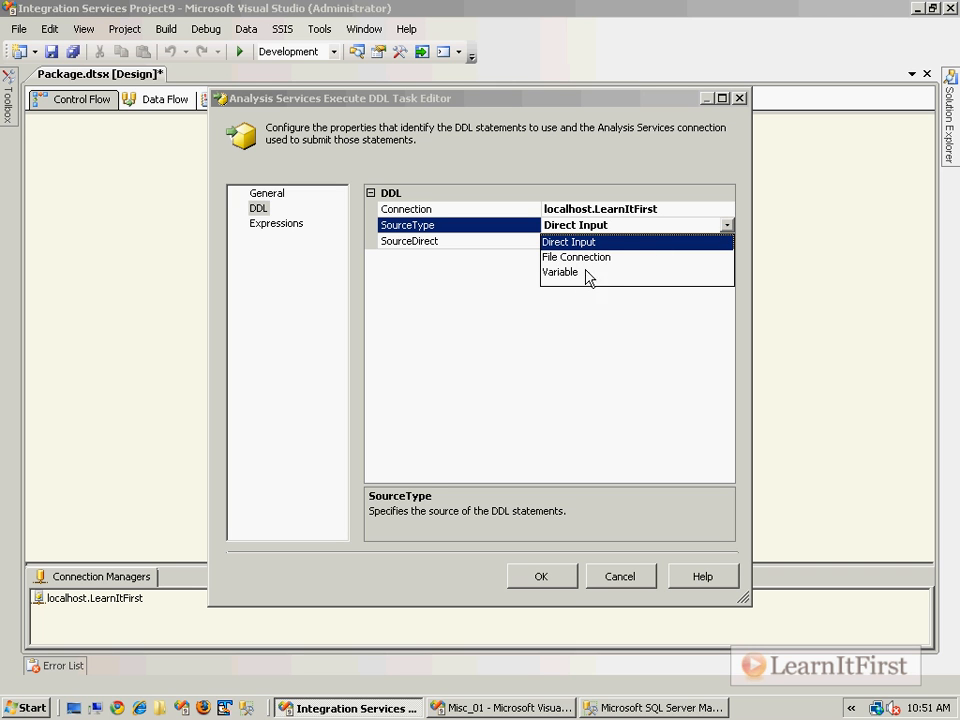
click(568, 241)
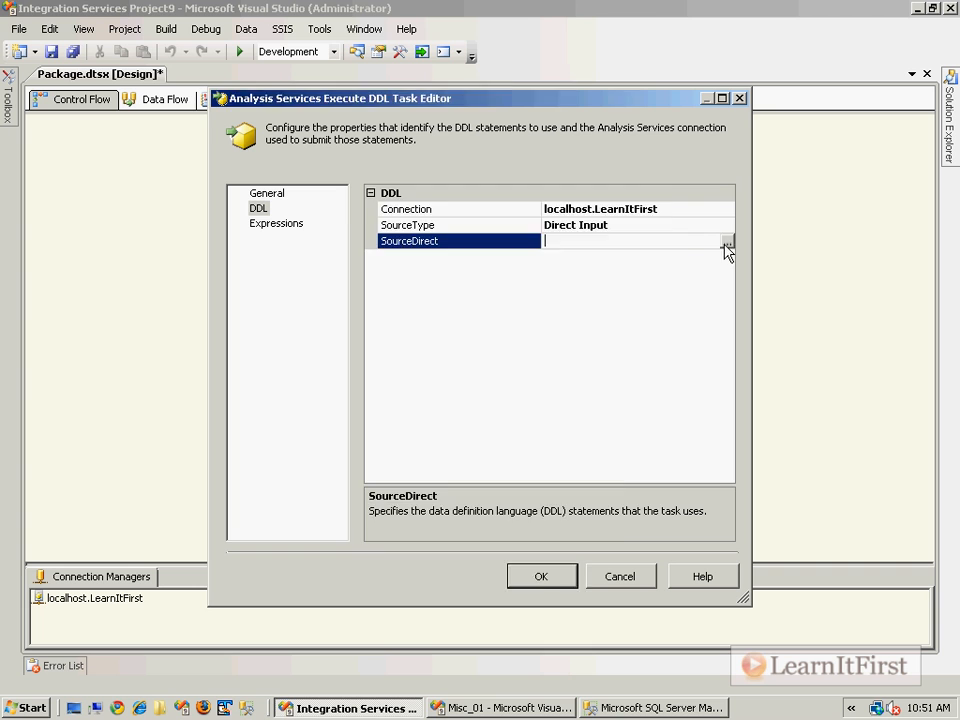
click(727, 241)
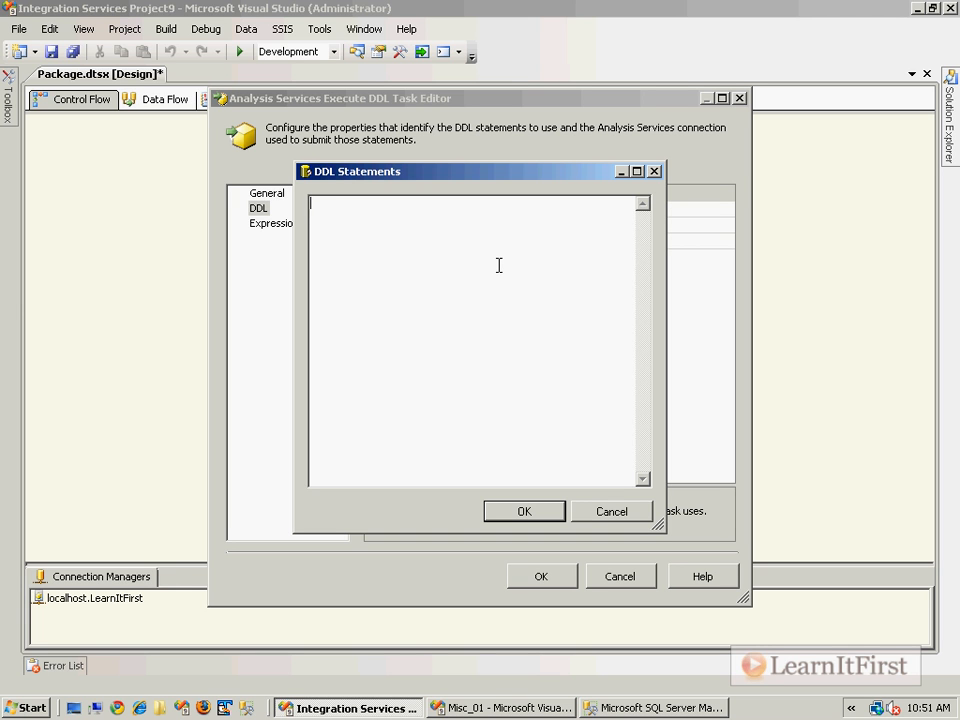
mouse_move(506, 261)
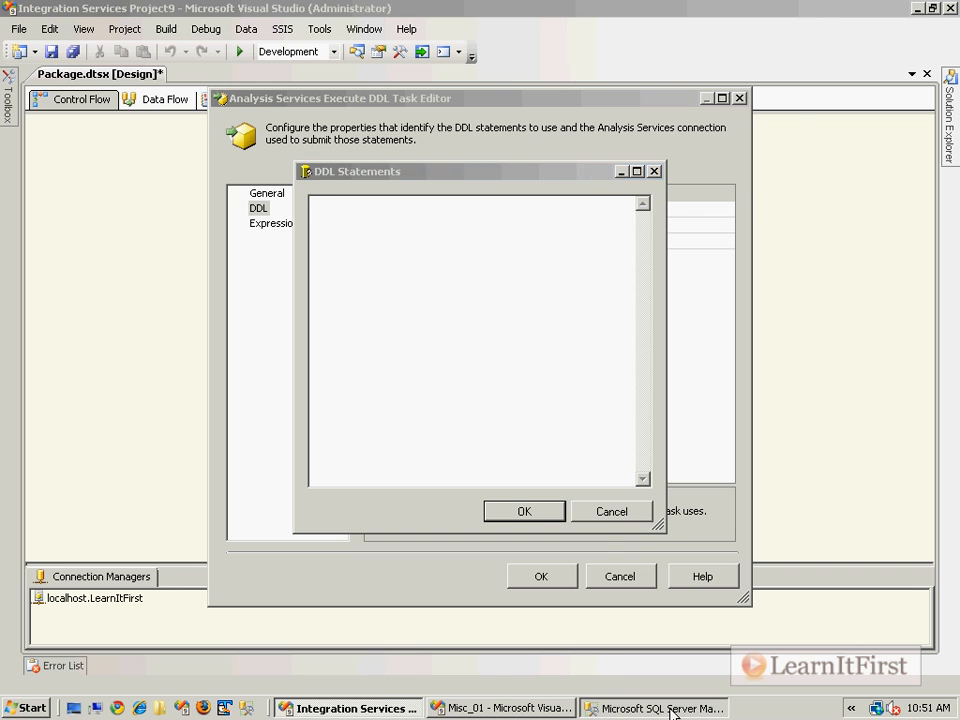
In Management Studio, expand Databases > LearnItFirst to the Sales cube and show LearnItFirst's context menu
click(655, 708)
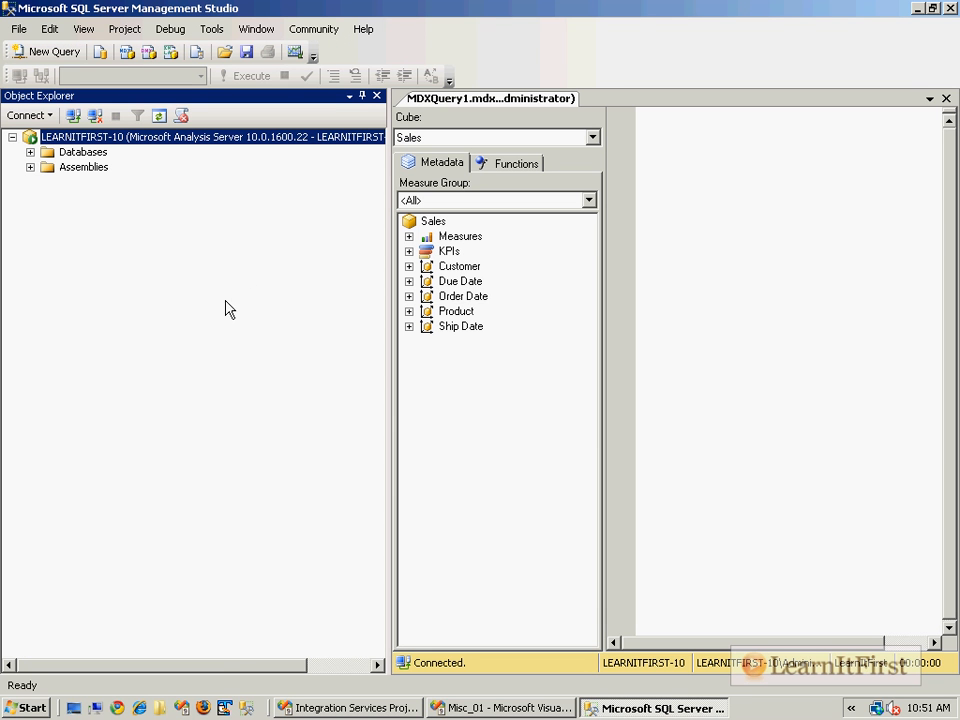
click(31, 152)
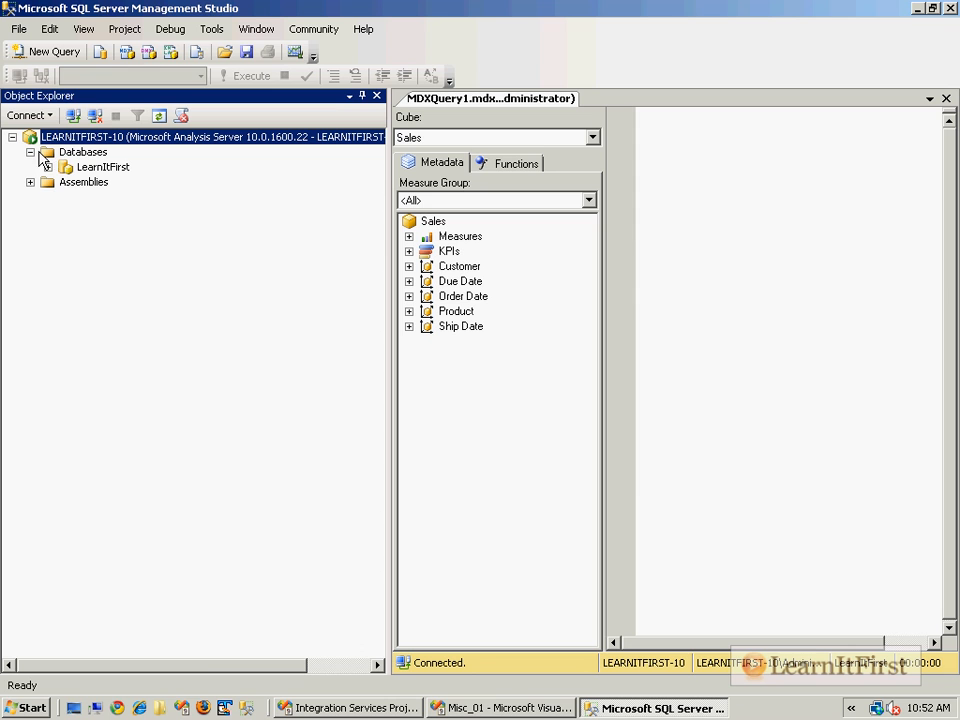
click(51, 167)
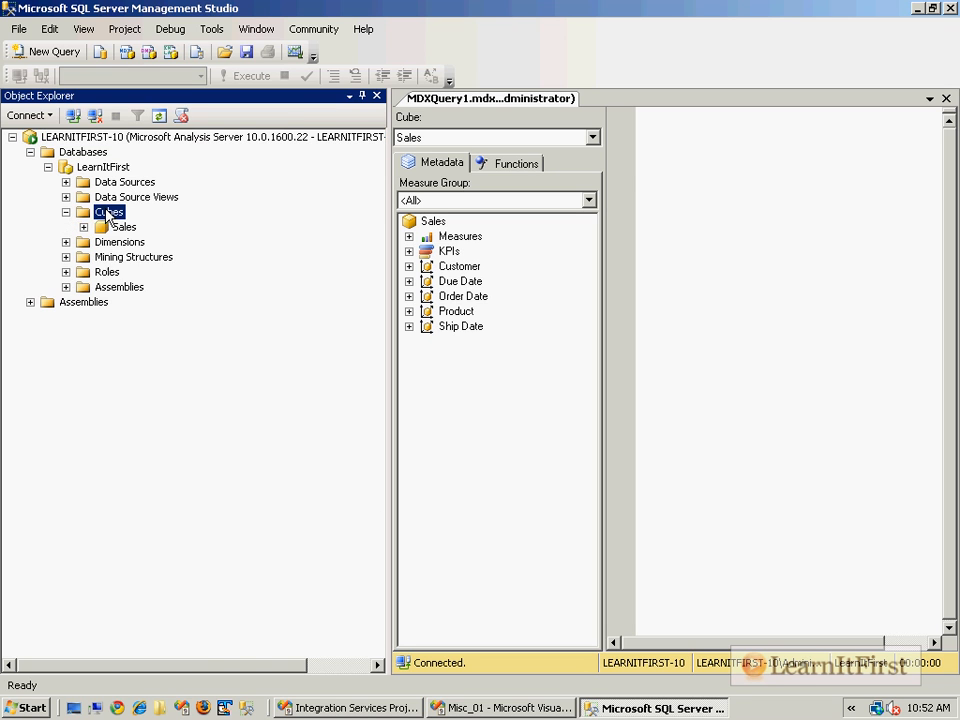
right_click(124, 226)
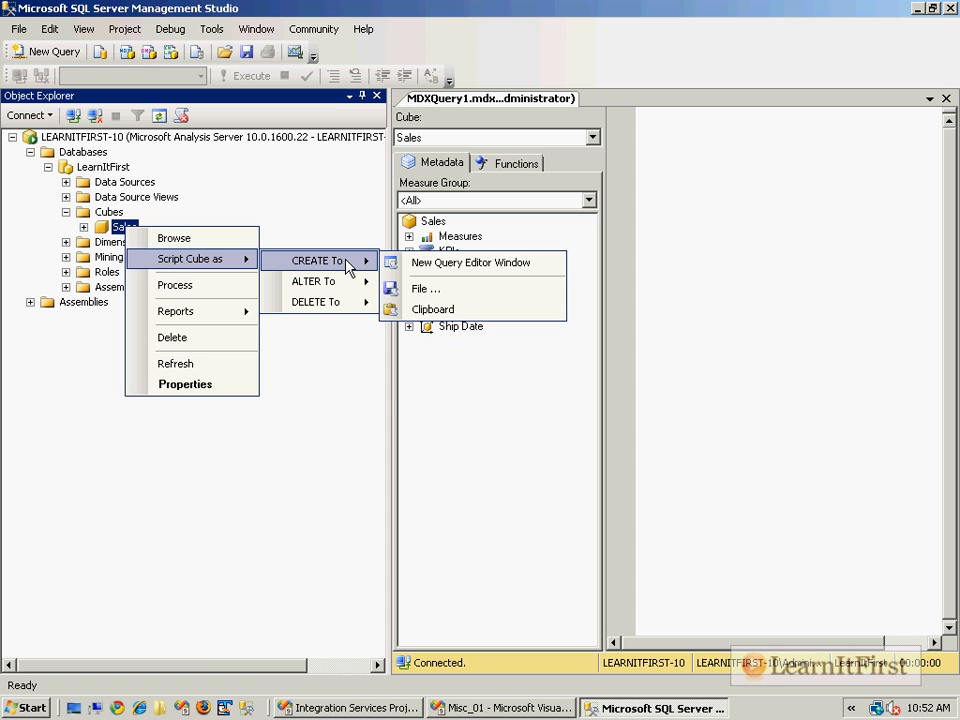
right_click(103, 166)
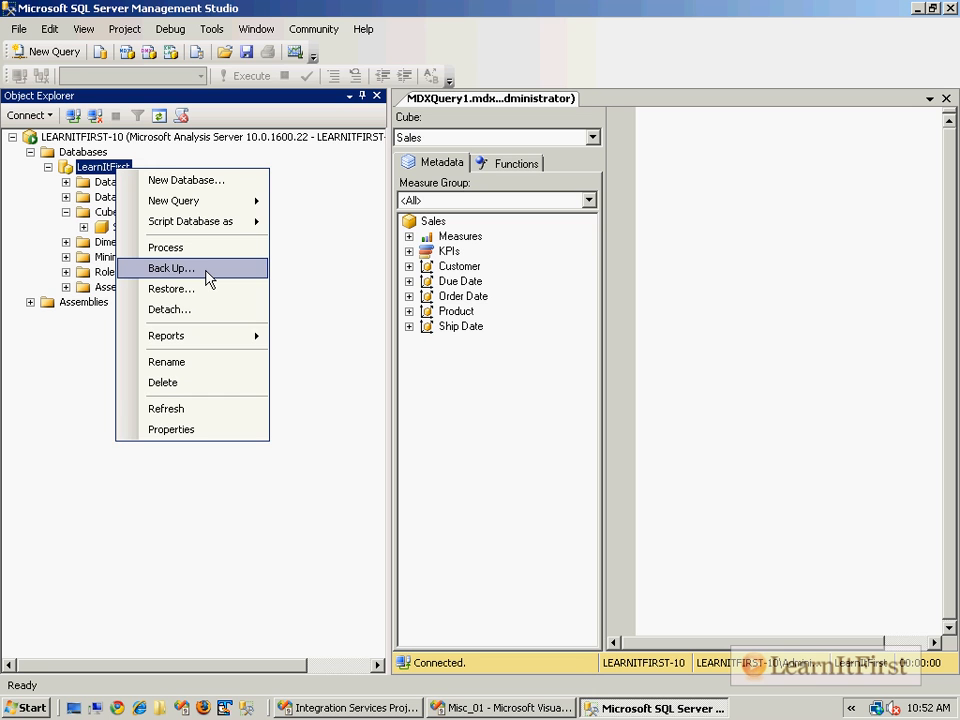
Start a LearnItFirst database backup and uncheck Encrypt backup file
click(171, 268)
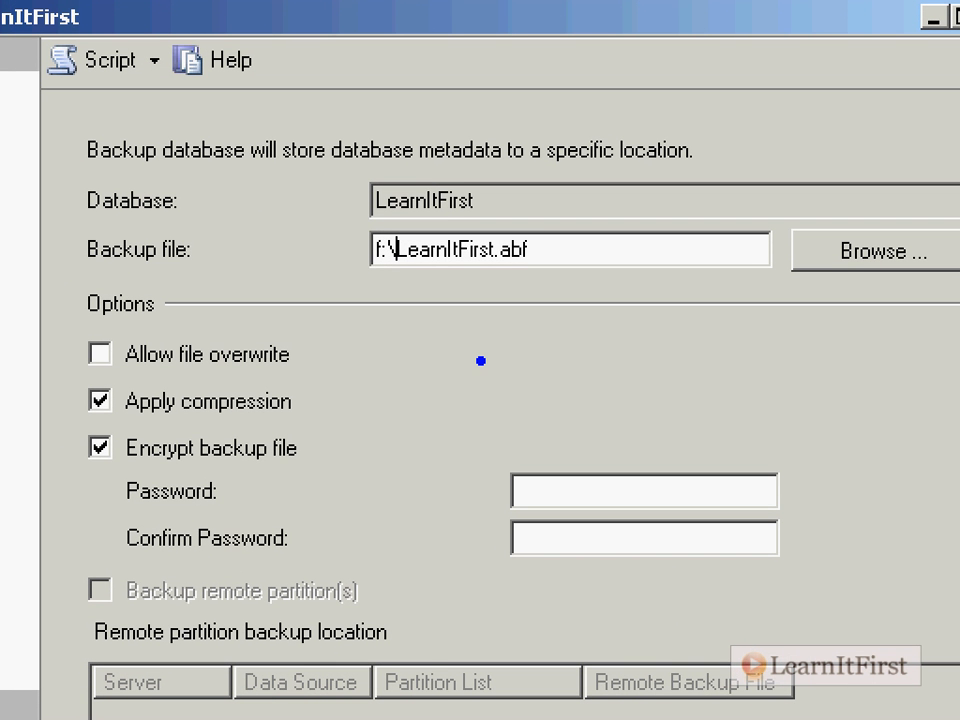
mouse_move(80, 480)
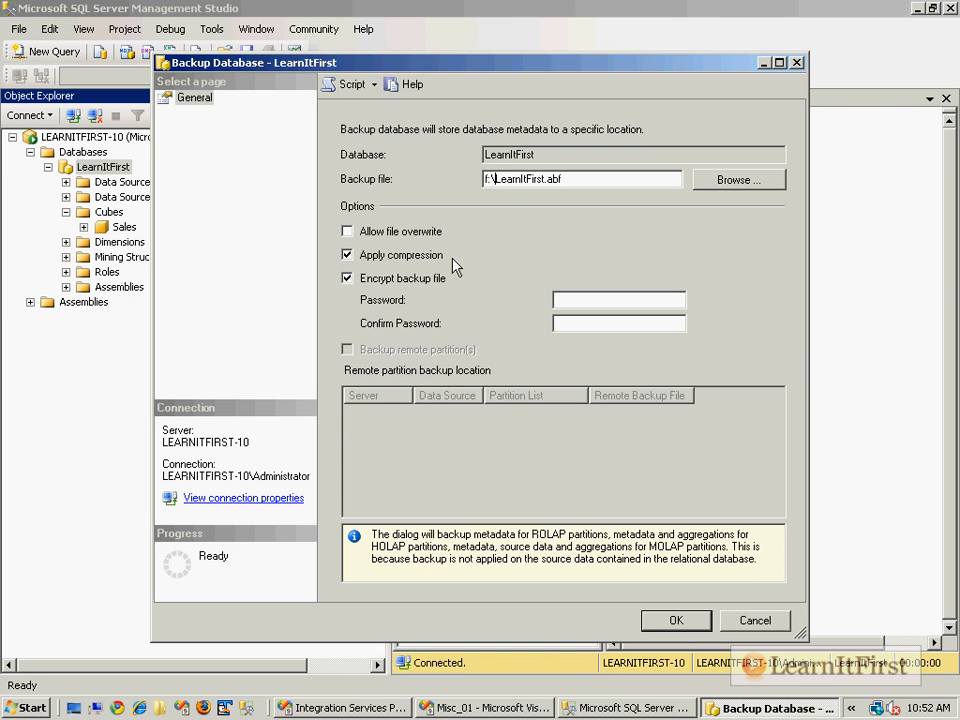
click(347, 278)
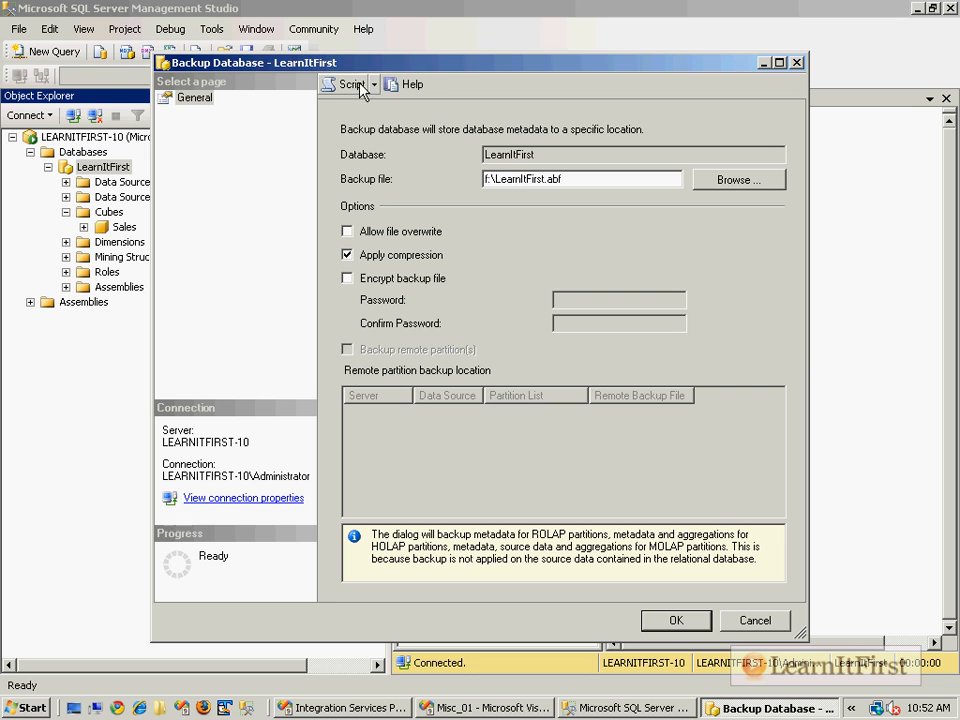
mouse_move(350, 84)
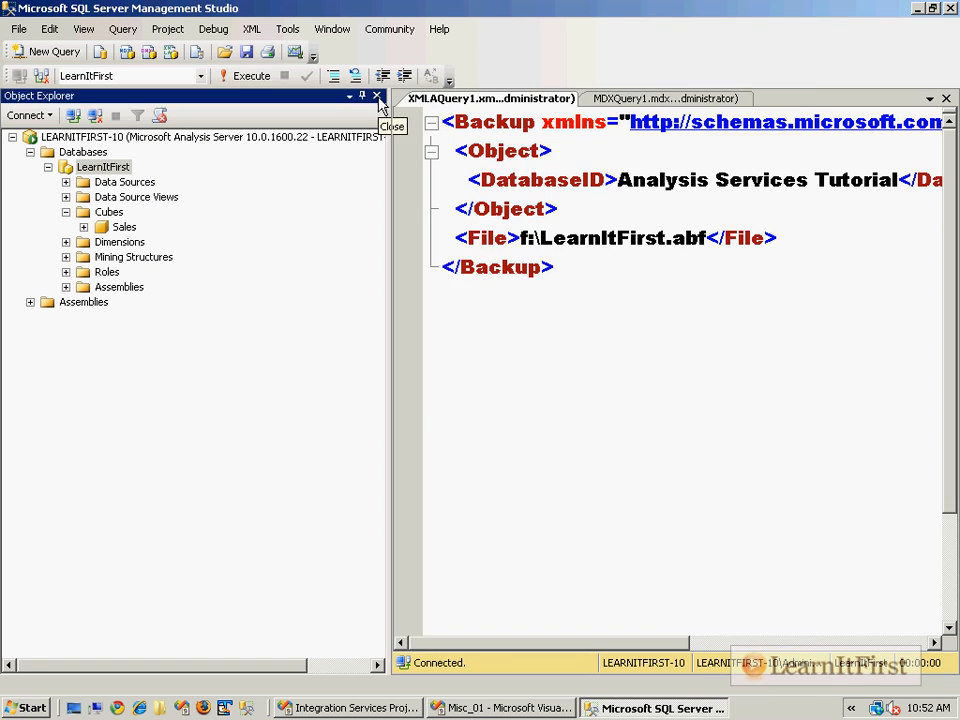
Copy the full XMLA backup script into the DDL task's statements and confirm
click(377, 95)
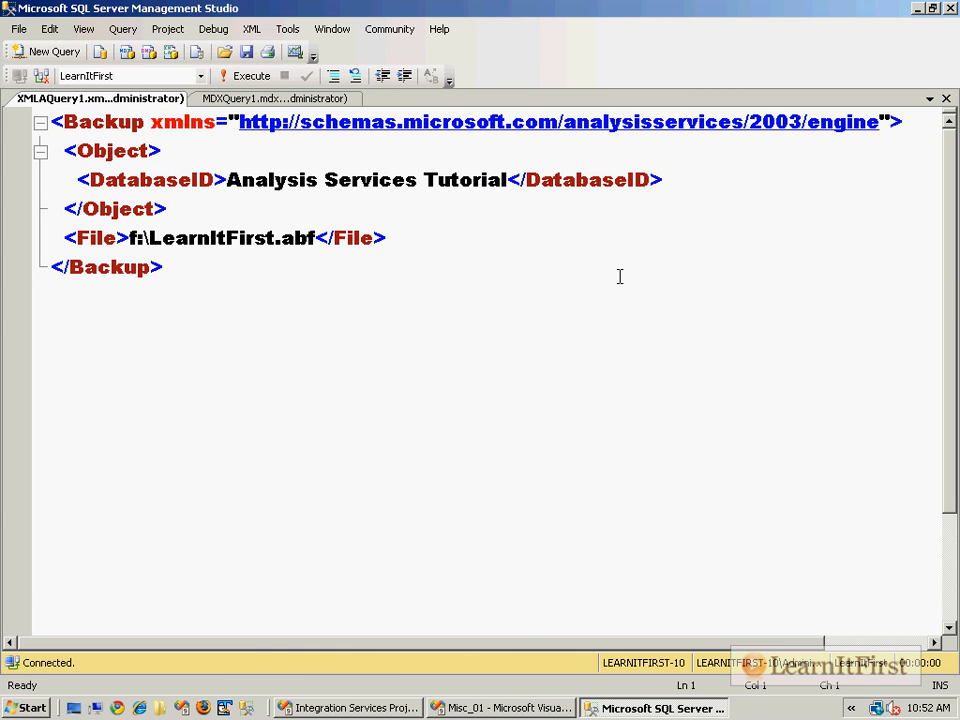
click(135, 121)
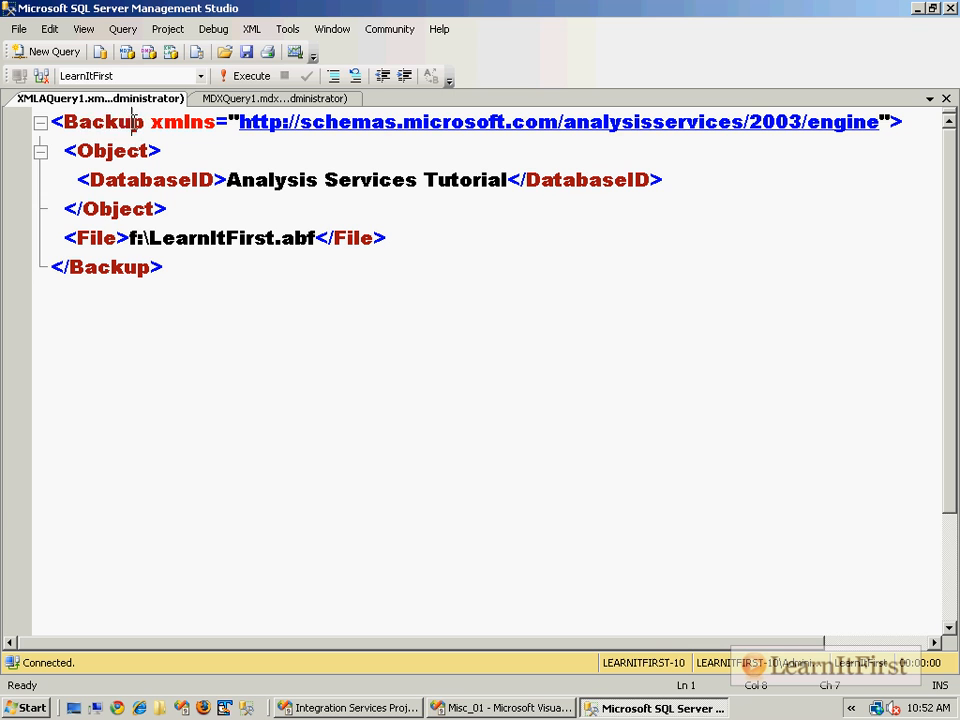
double_click(103, 121)
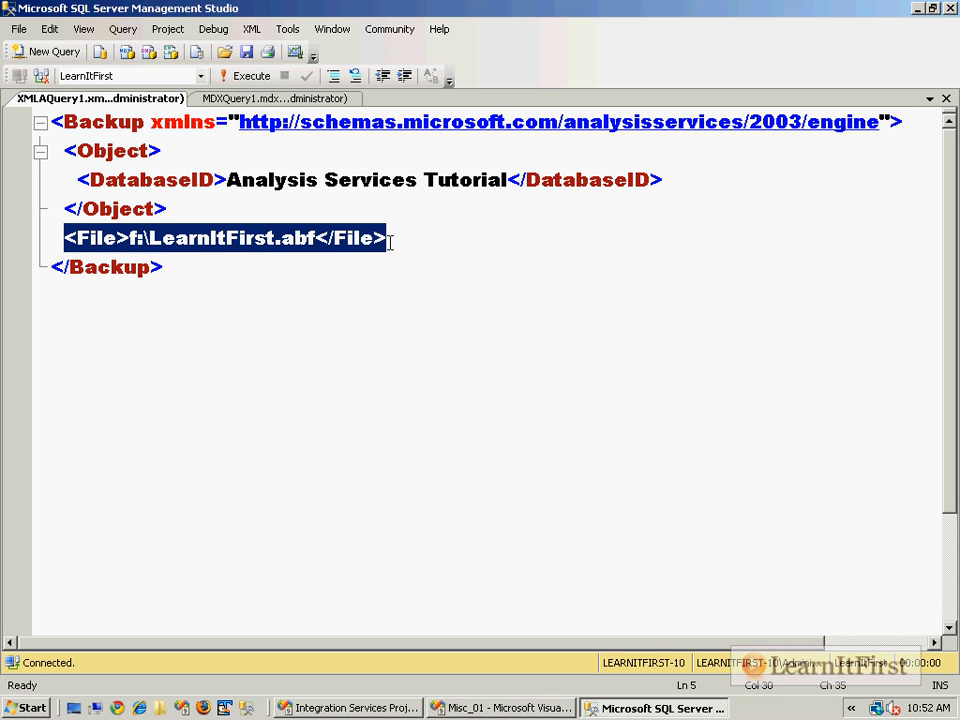
click(262, 333)
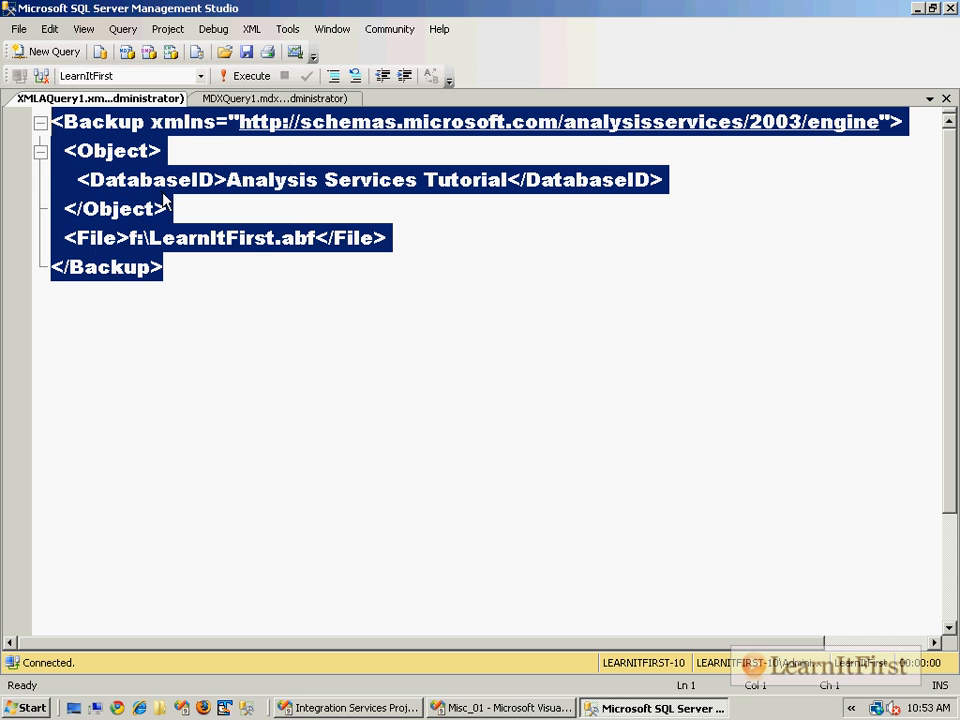
click(349, 708)
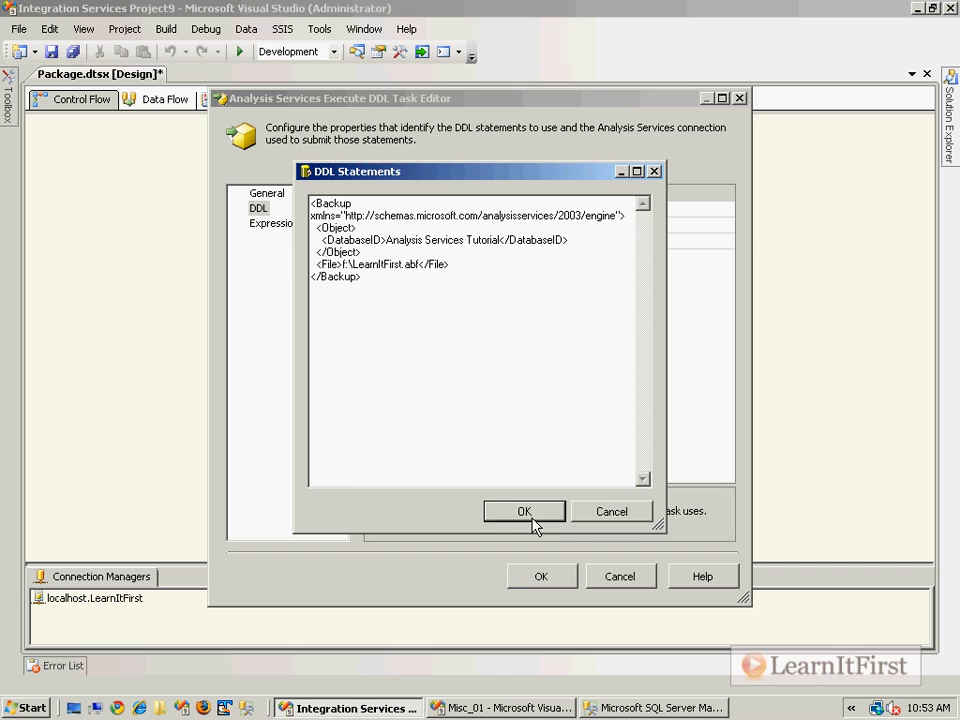
click(524, 511)
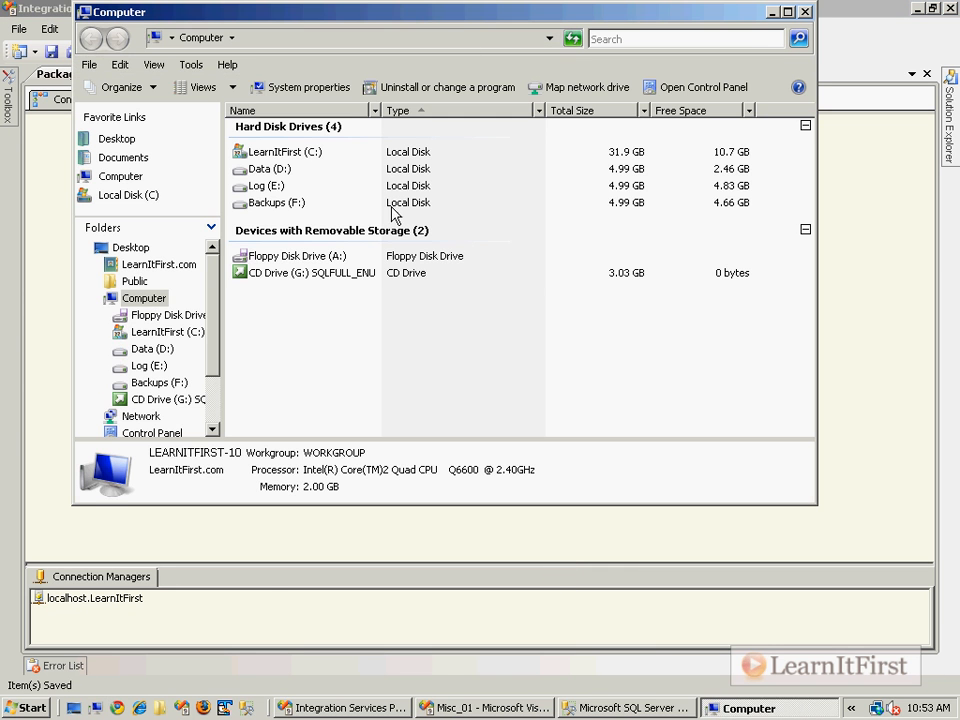
Open the Backups (F:) drive, then execute the DDL backup task in Visual Studio
double_click(274, 202)
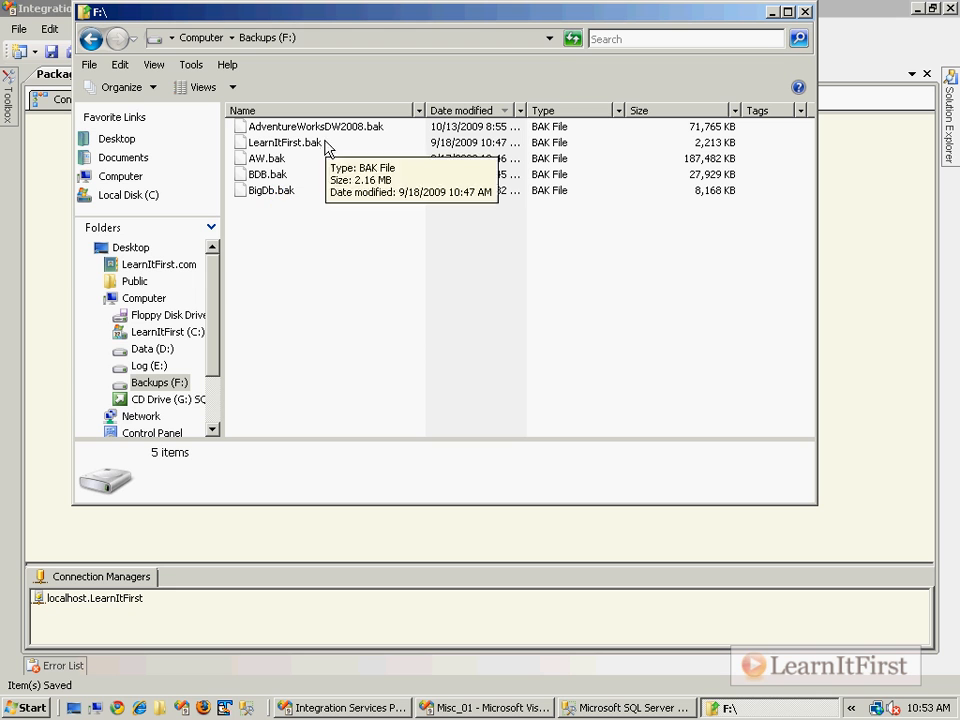
mouse_move(365, 296)
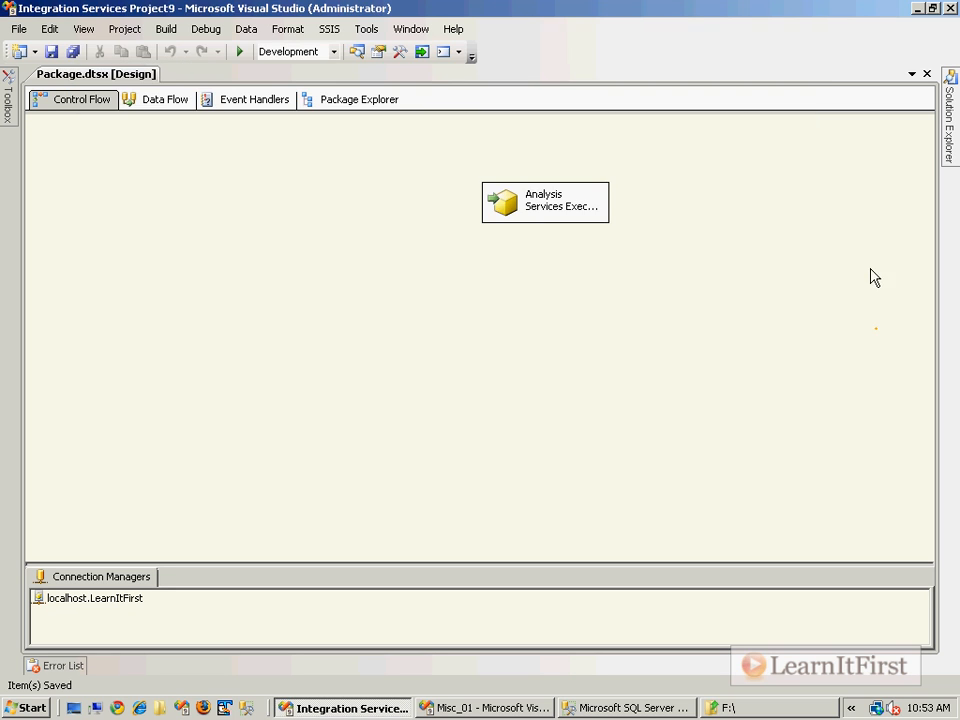
click(544, 202)
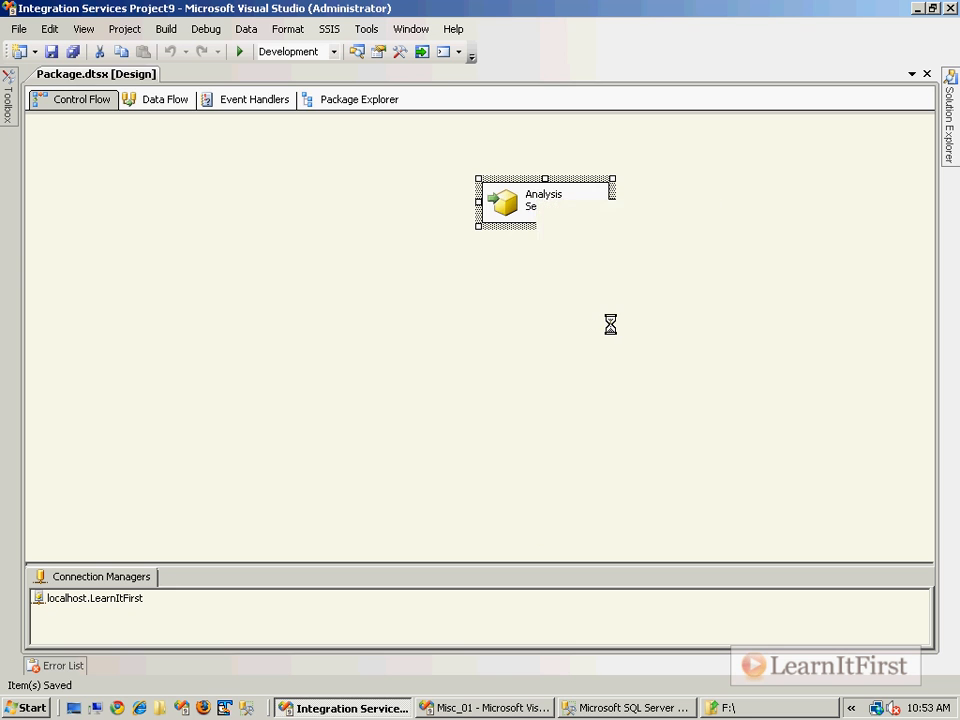
click(239, 51)
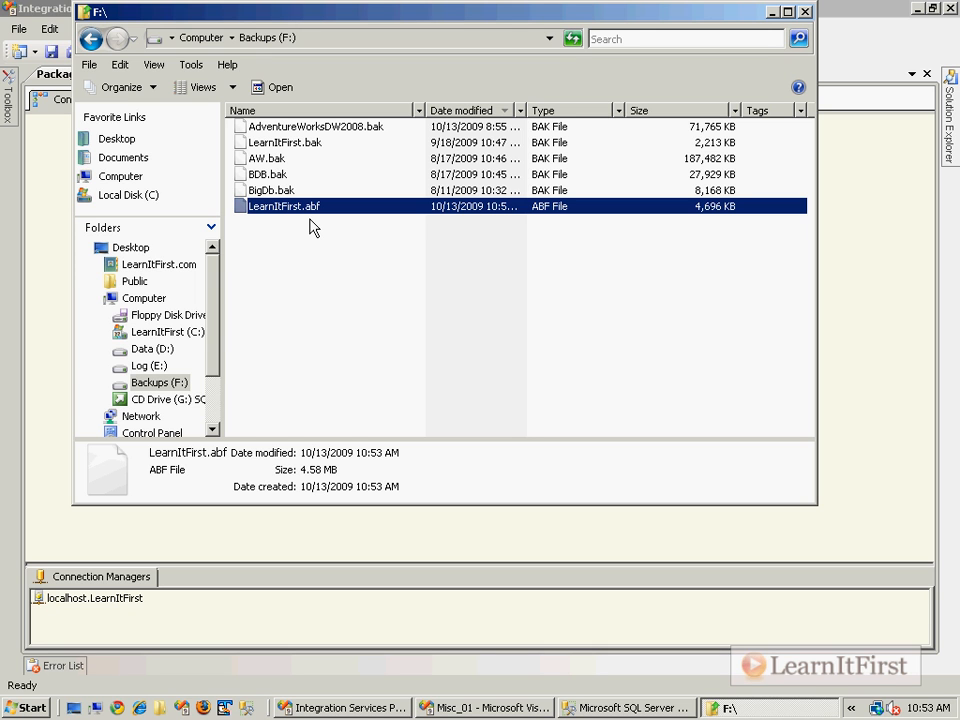
mouse_move(338, 211)
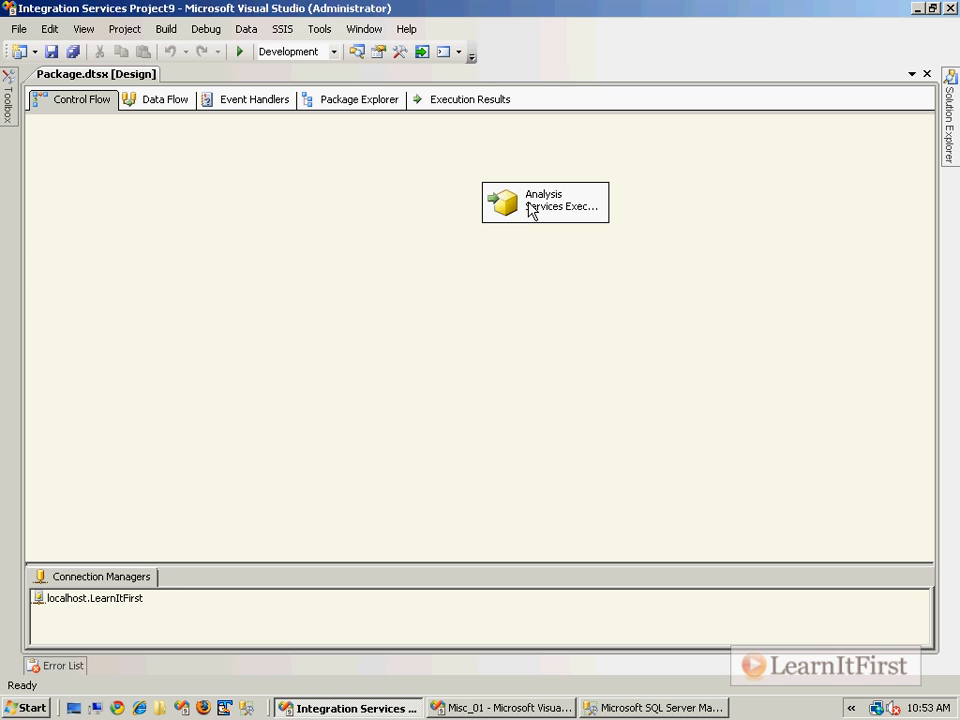
mouse_move(520, 207)
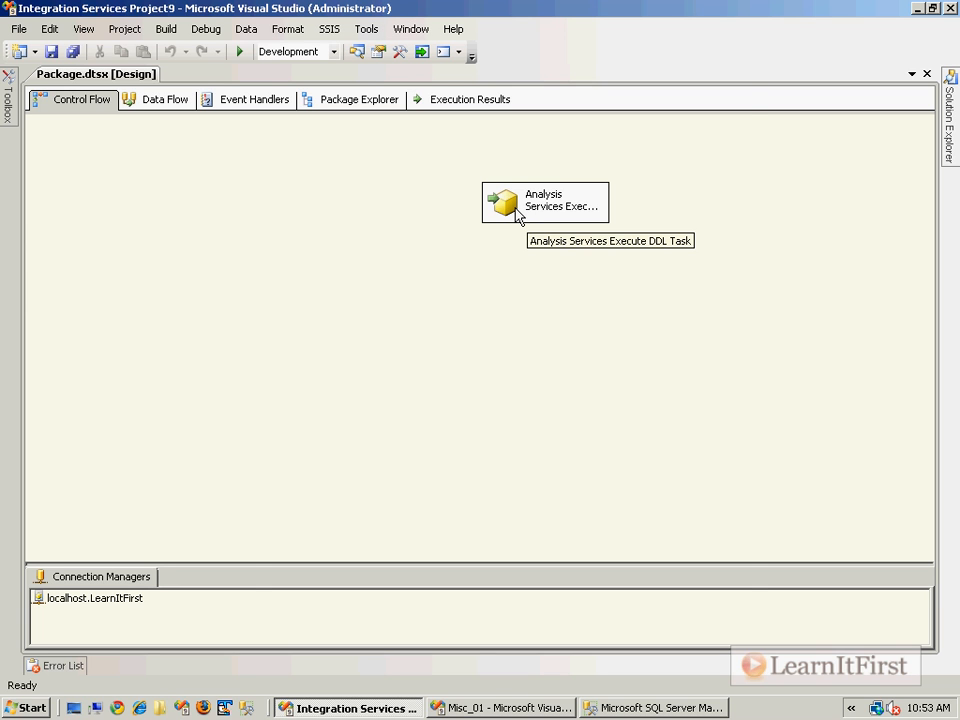
Glance at the DDL task editor and Toolbox without changes, then go back to Management Studio
double_click(545, 202)
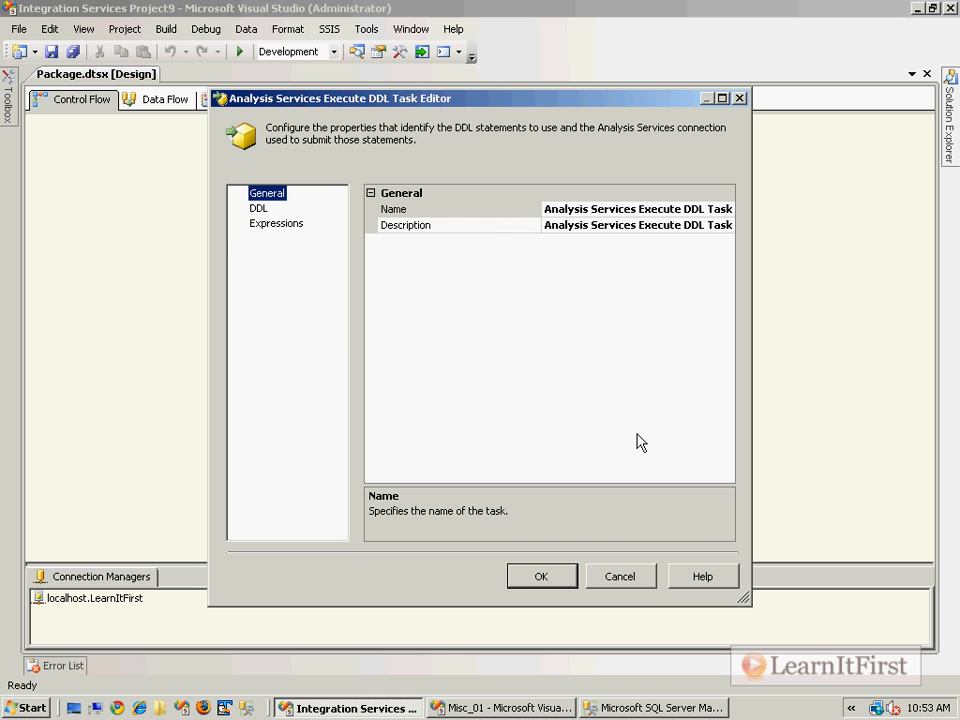
click(541, 576)
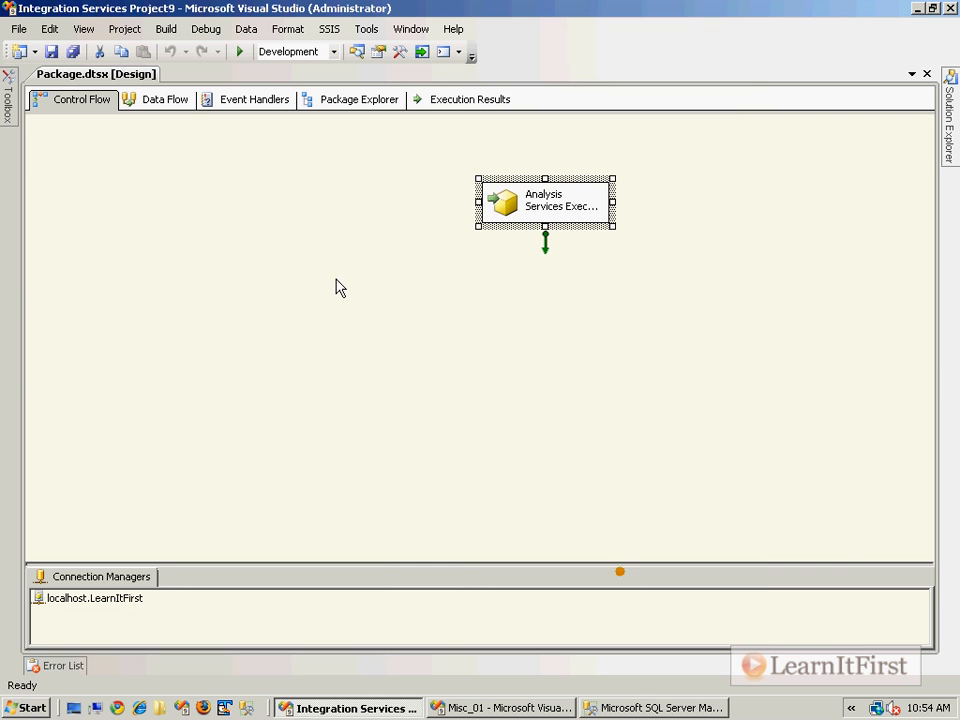
click(339, 289)
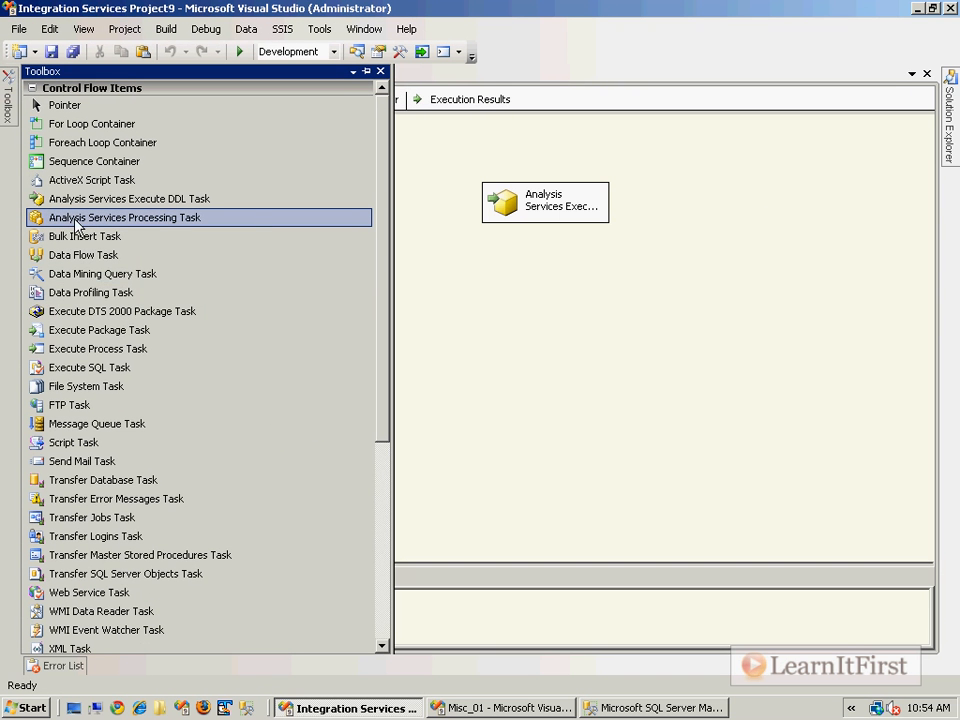
click(83, 254)
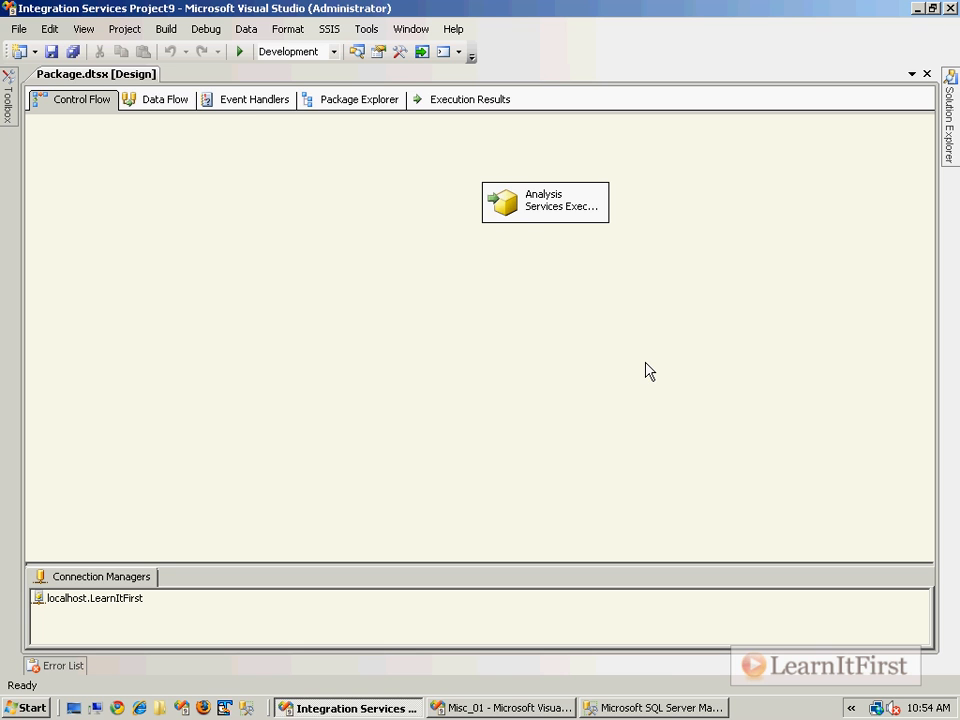
click(654, 708)
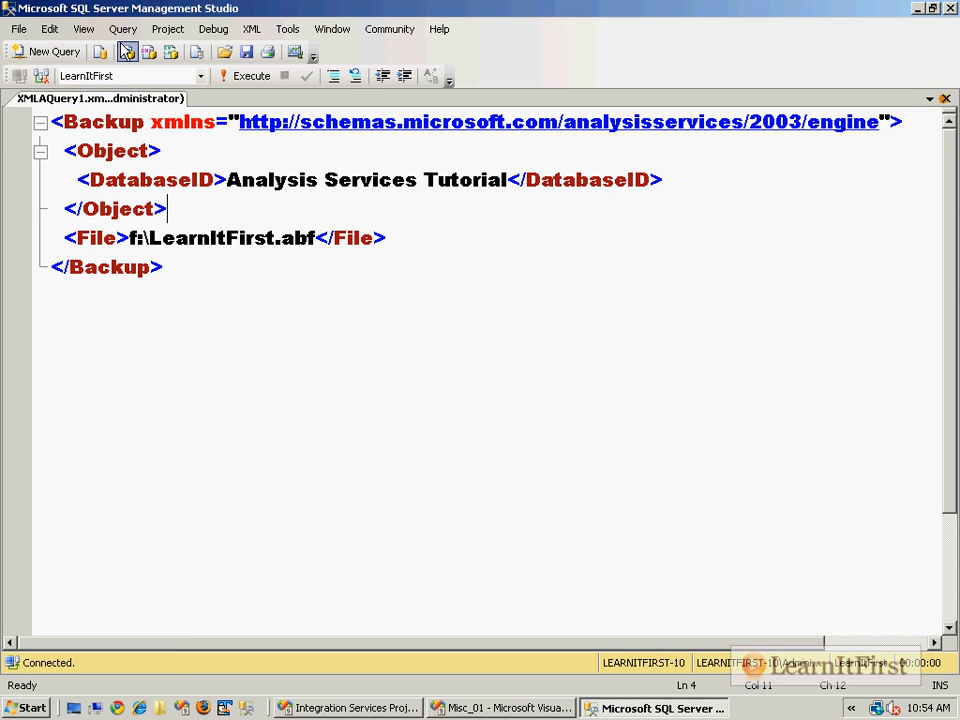
Open Misc_01.sql, connect it to LEARNITFIRST-10, and start typing USE AdventureWorksDW2008 at the top
click(100, 51)
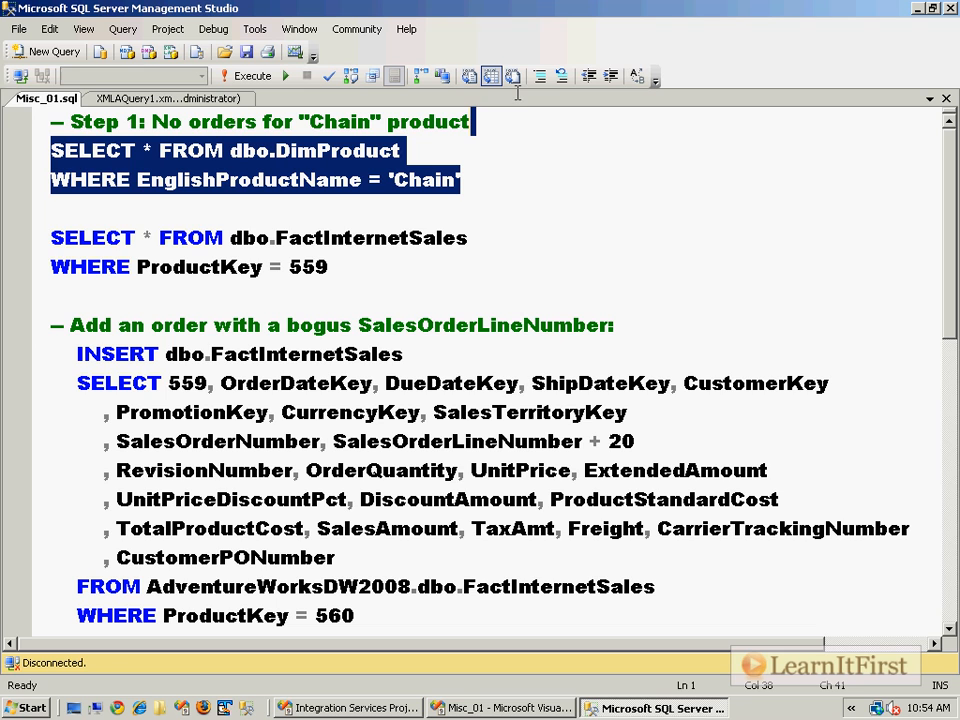
mouse_move(510, 171)
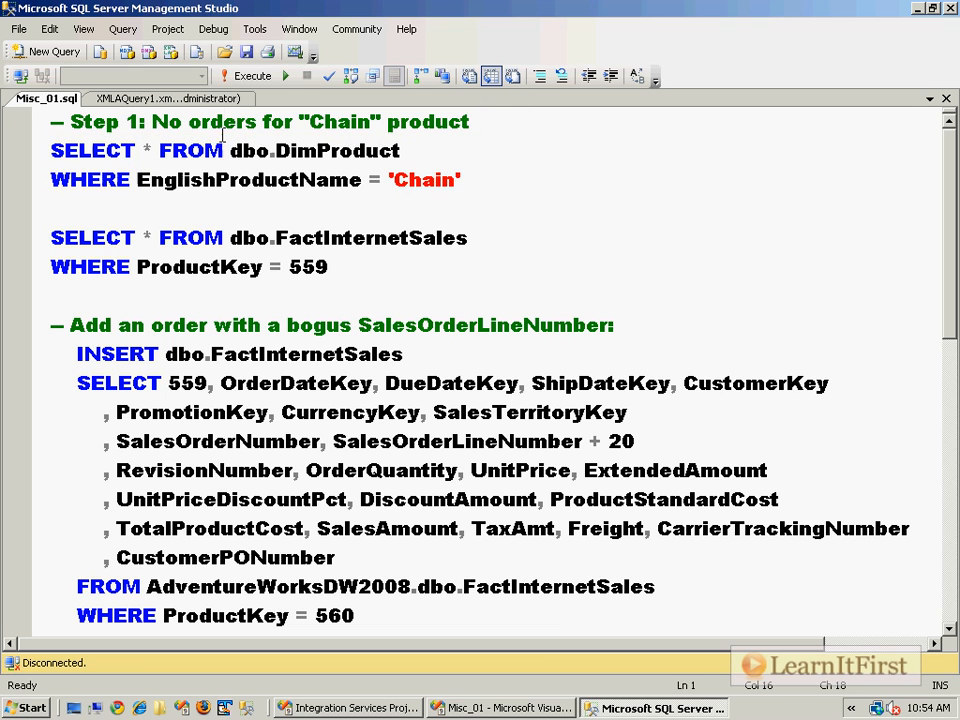
click(22, 76)
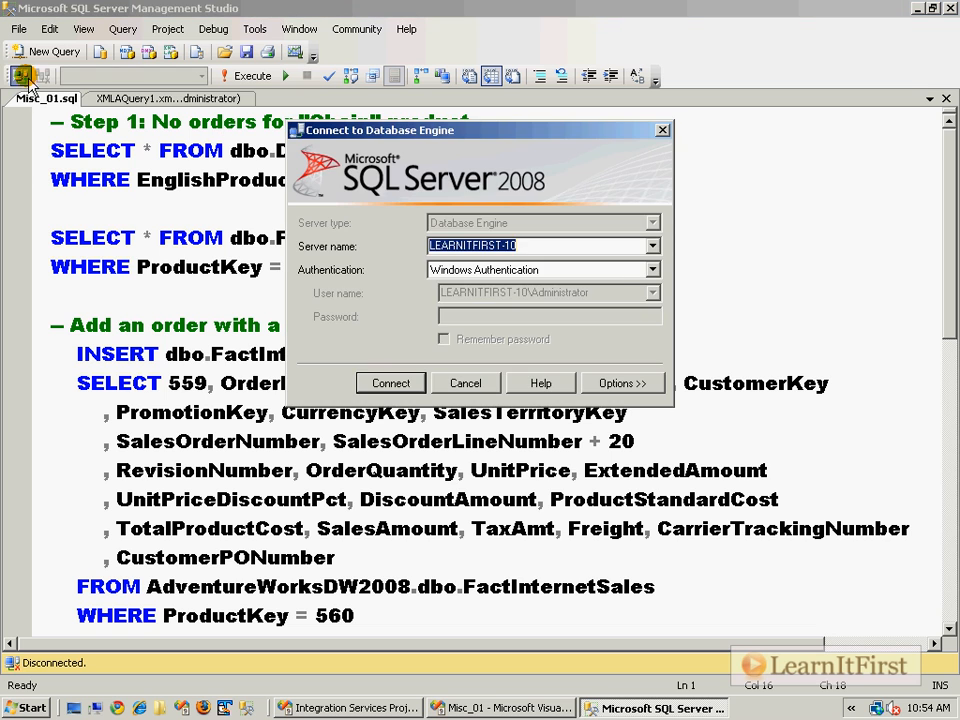
click(390, 383)
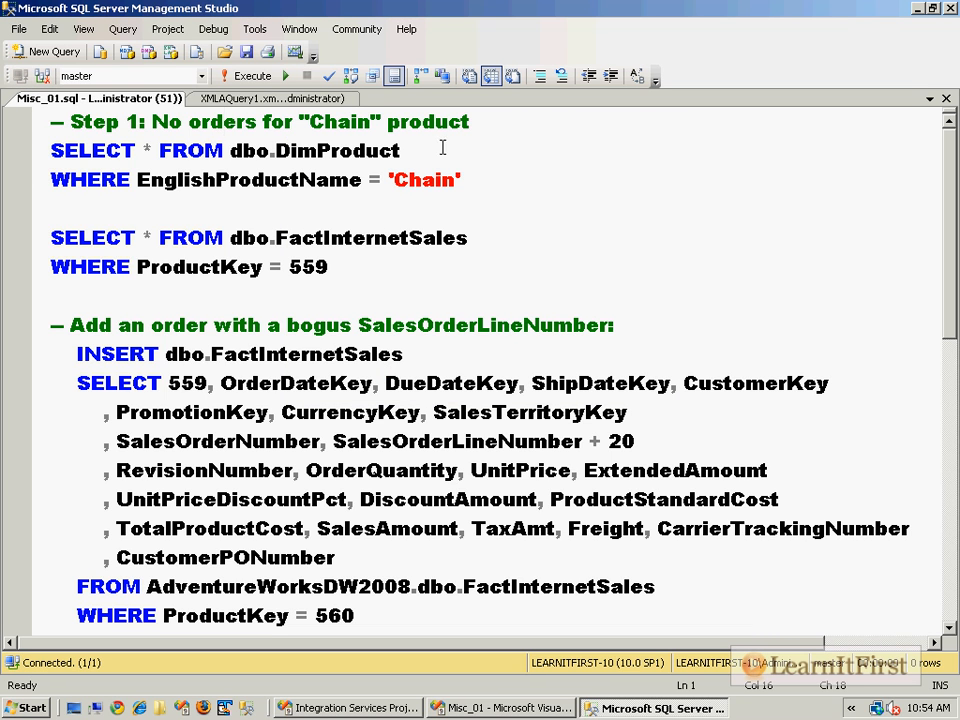
click(200, 76)
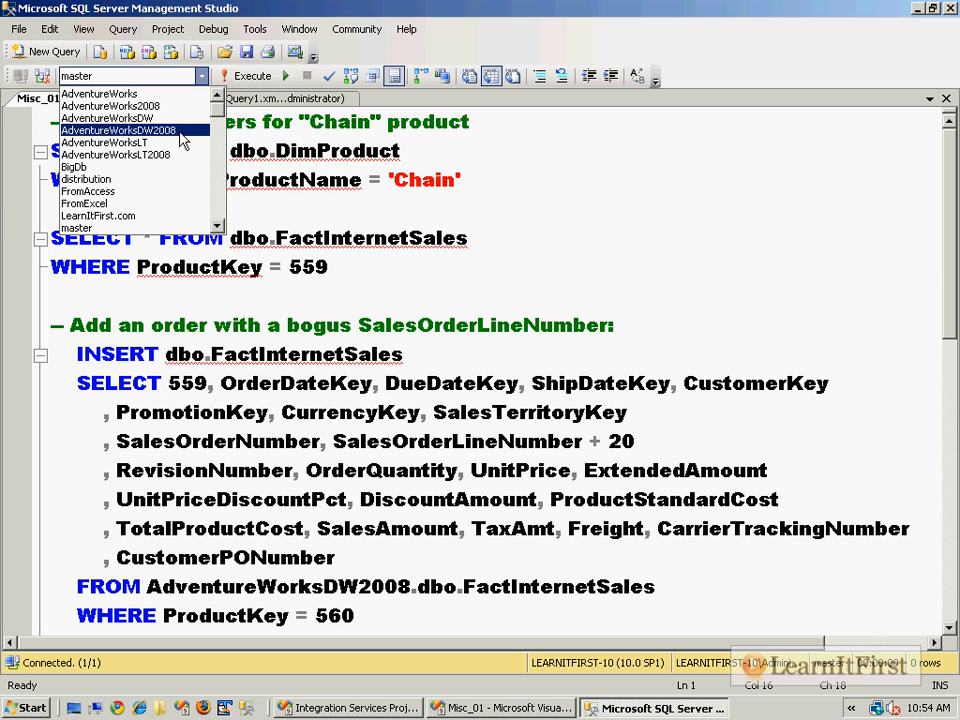
click(118, 130)
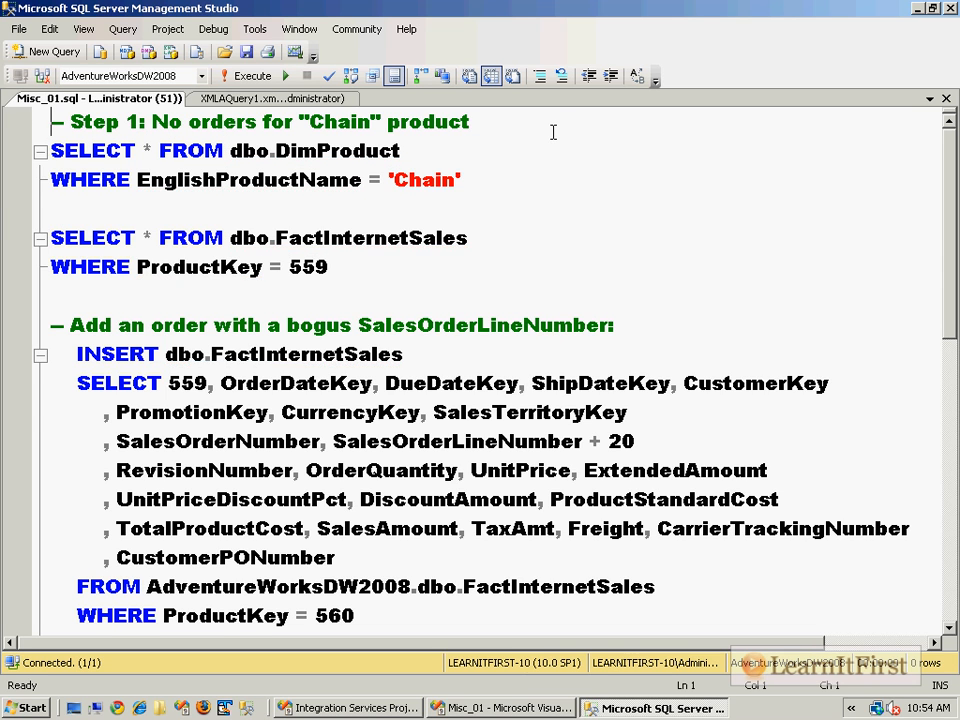
text(USE AdventureWorksDW2008)
text(GO)
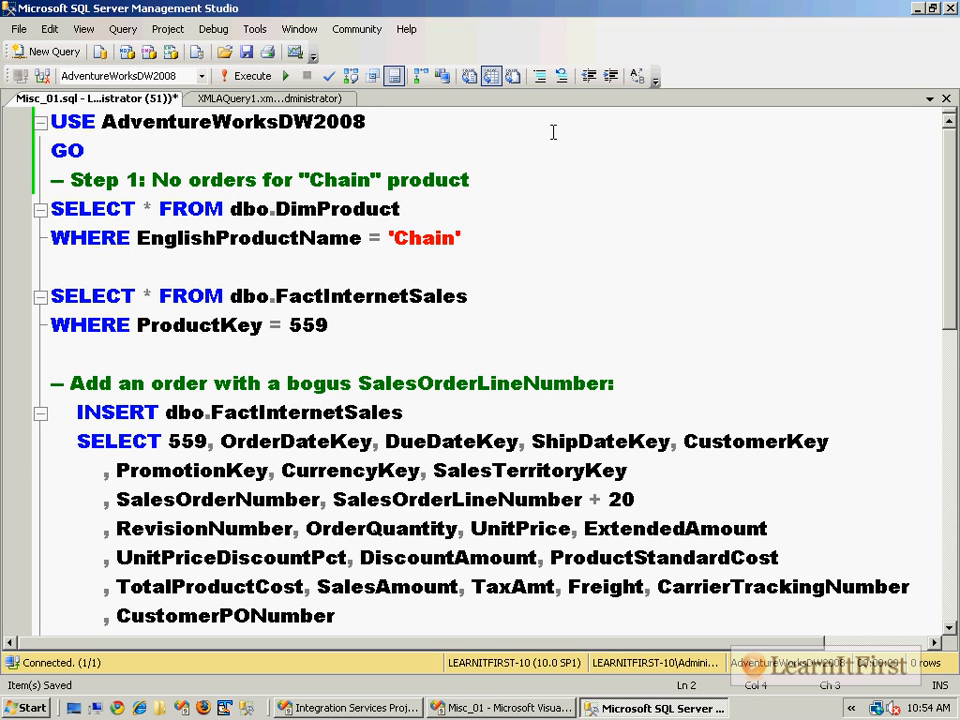
Run the DimProduct lookup showing Chain as ProductKey 559, then select the FactInternetSales query for 559
click(253, 76)
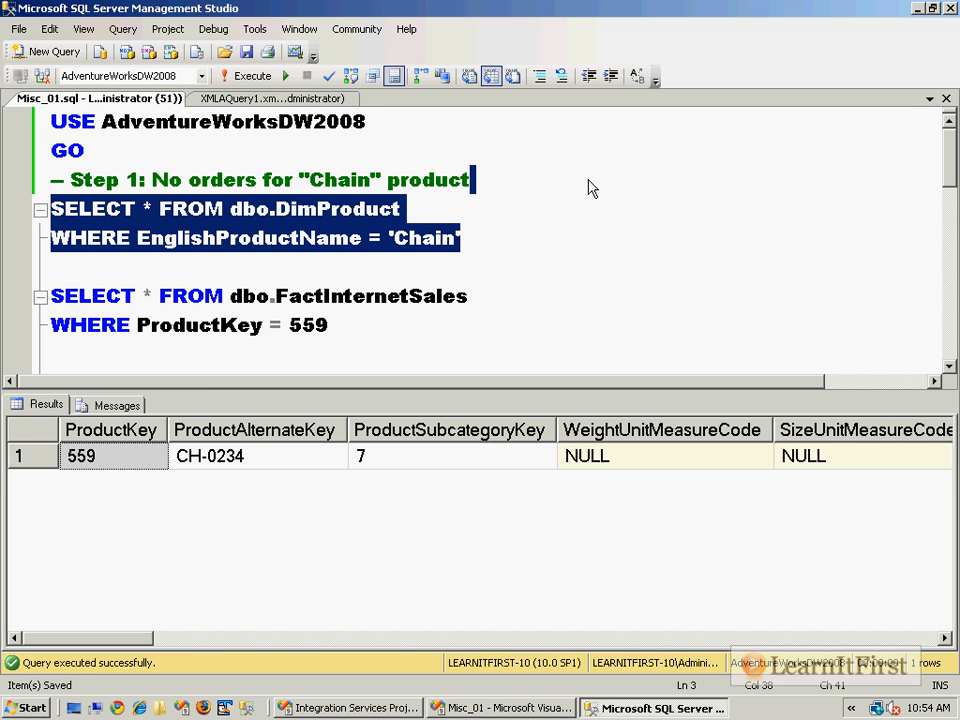
click(82, 456)
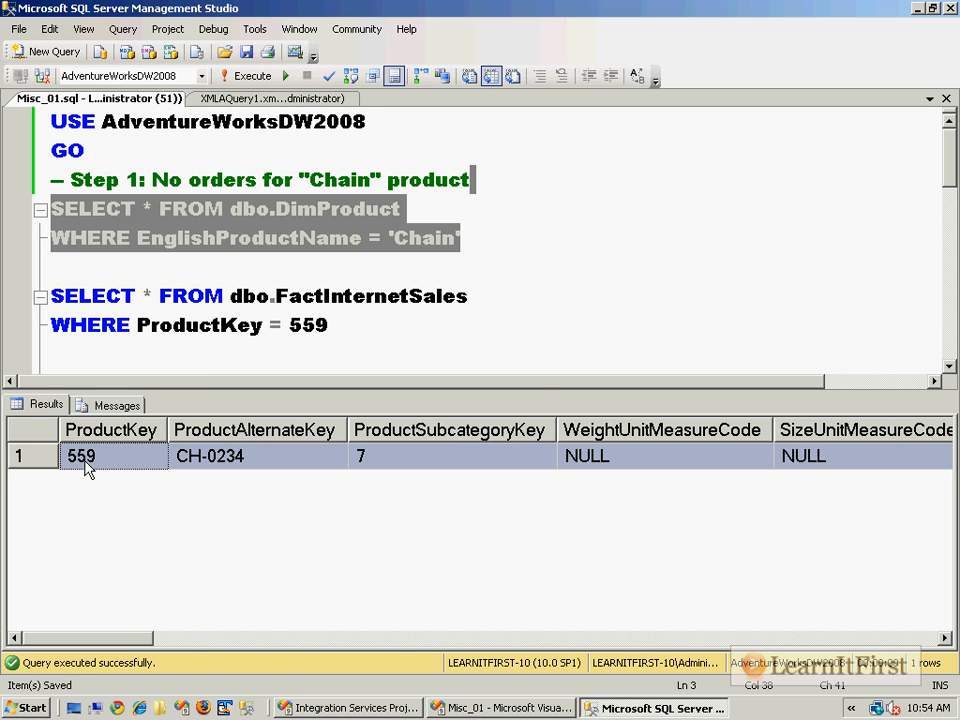
scroll(right, 3)
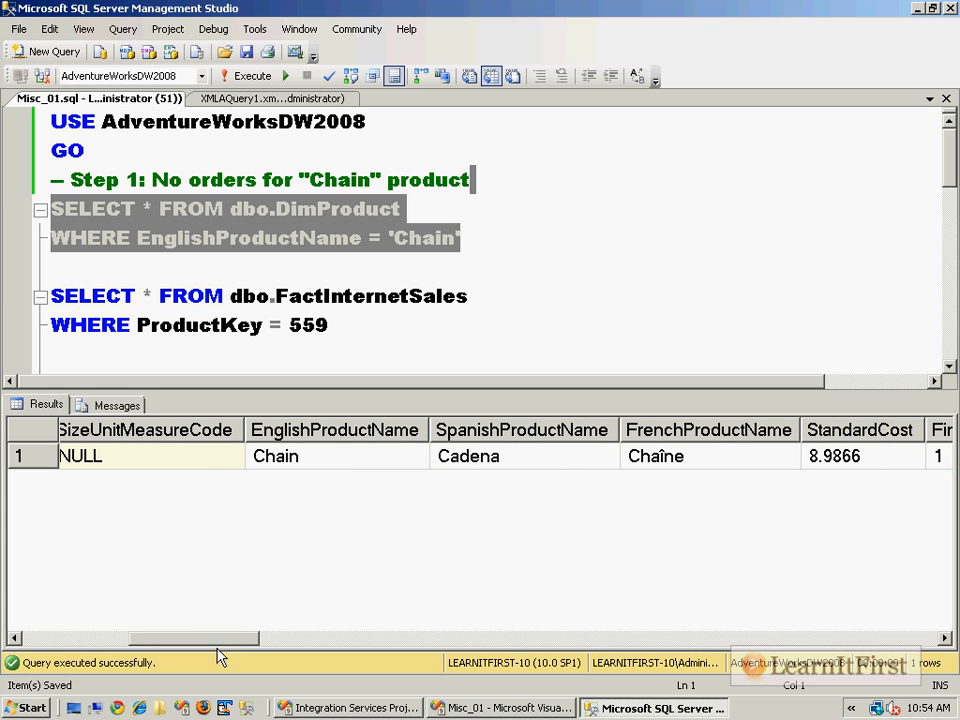
click(337, 455)
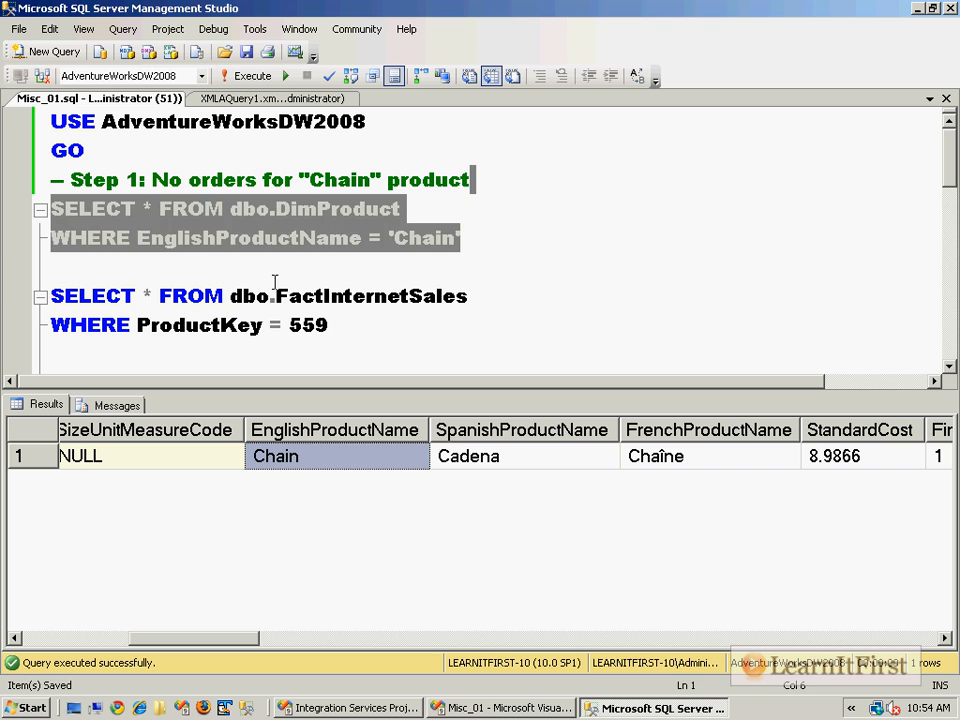
click(410, 325)
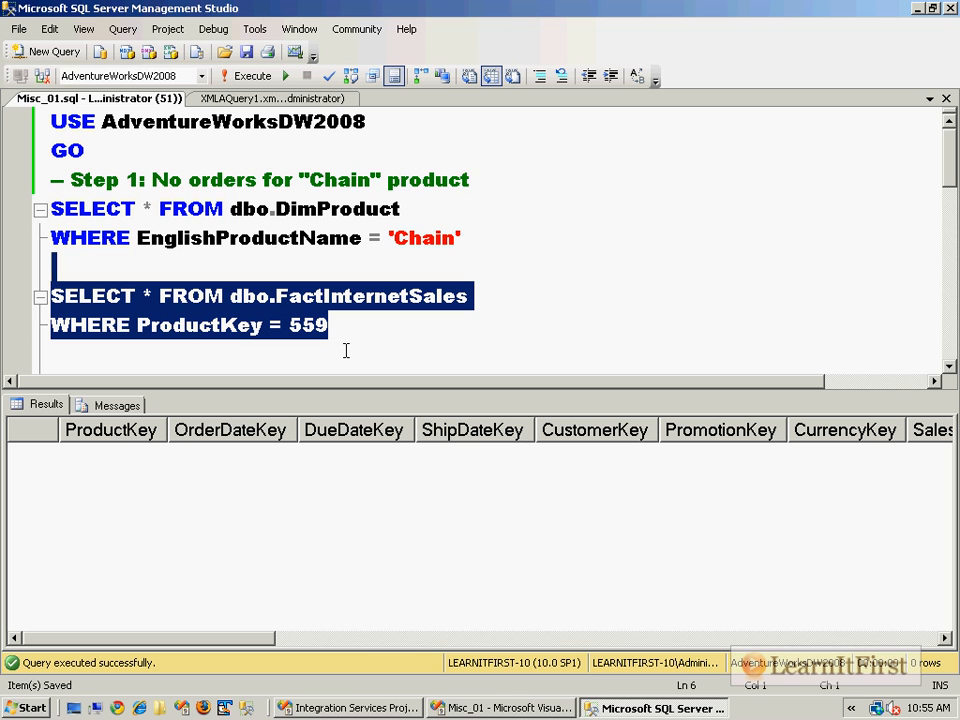
mouse_move(358, 338)
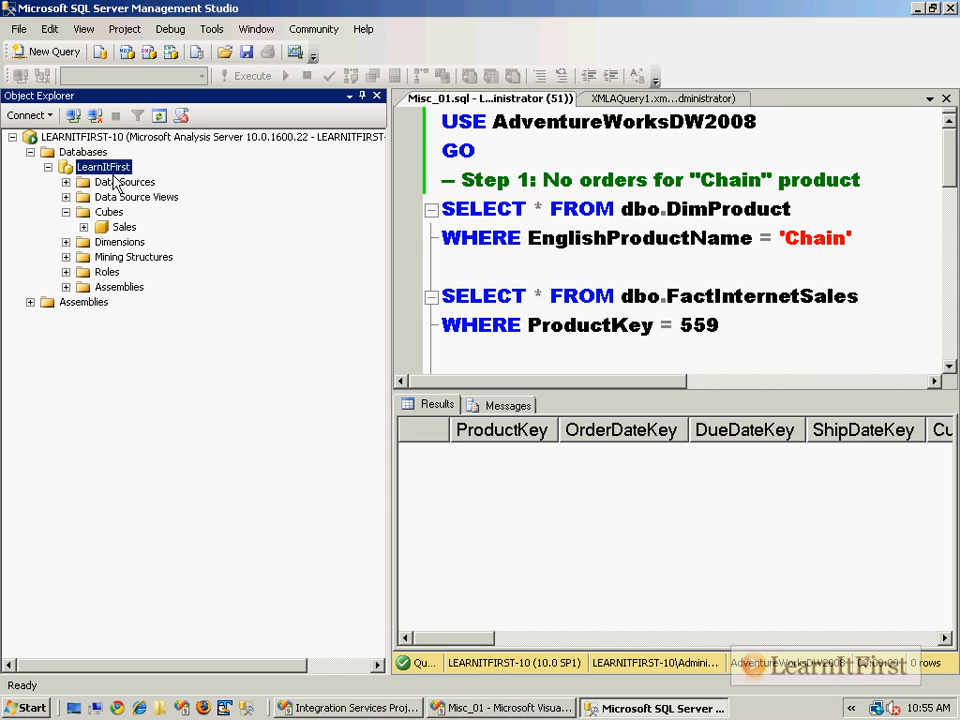
Connect to the LEARNITFIRST-10 Analysis Services server and browse the LearnItFirst Sales cube
right_click(124, 226)
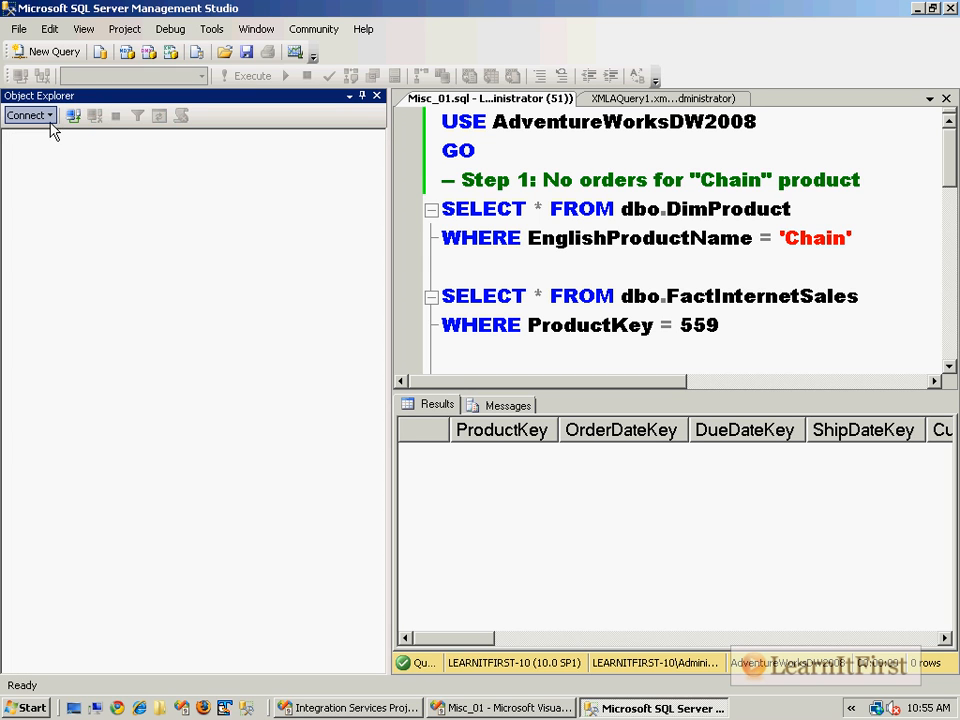
click(28, 114)
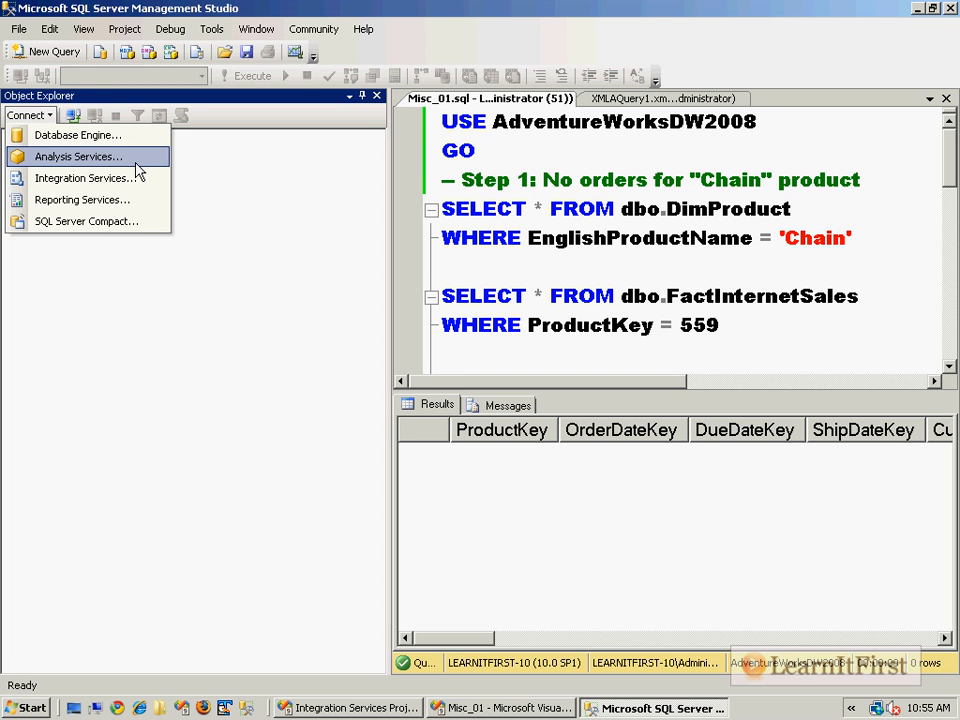
click(84, 28)
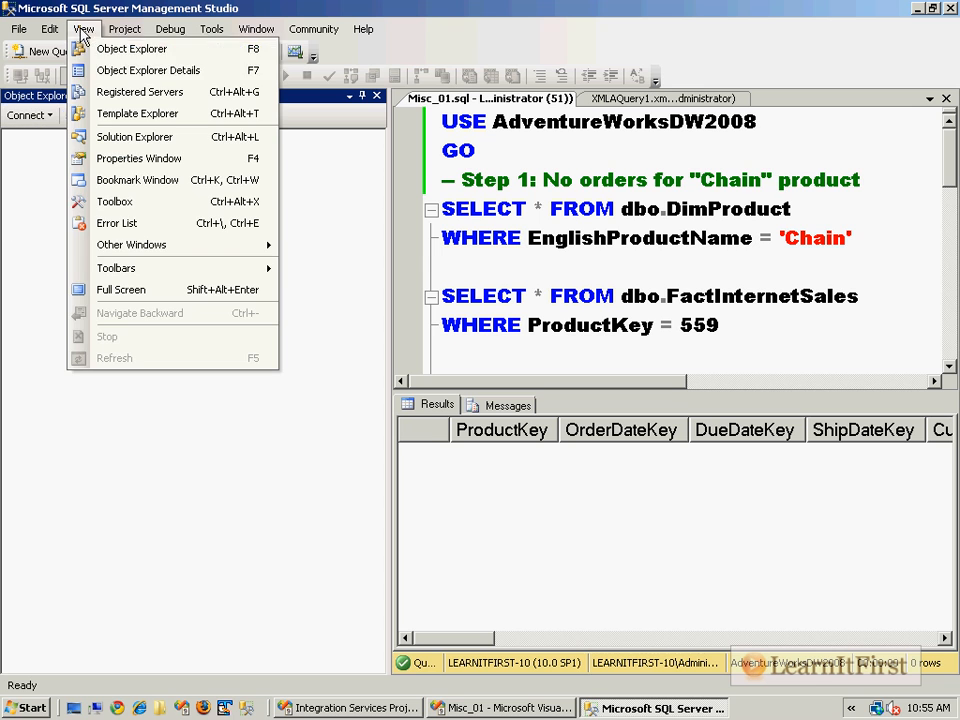
mouse_move(155, 55)
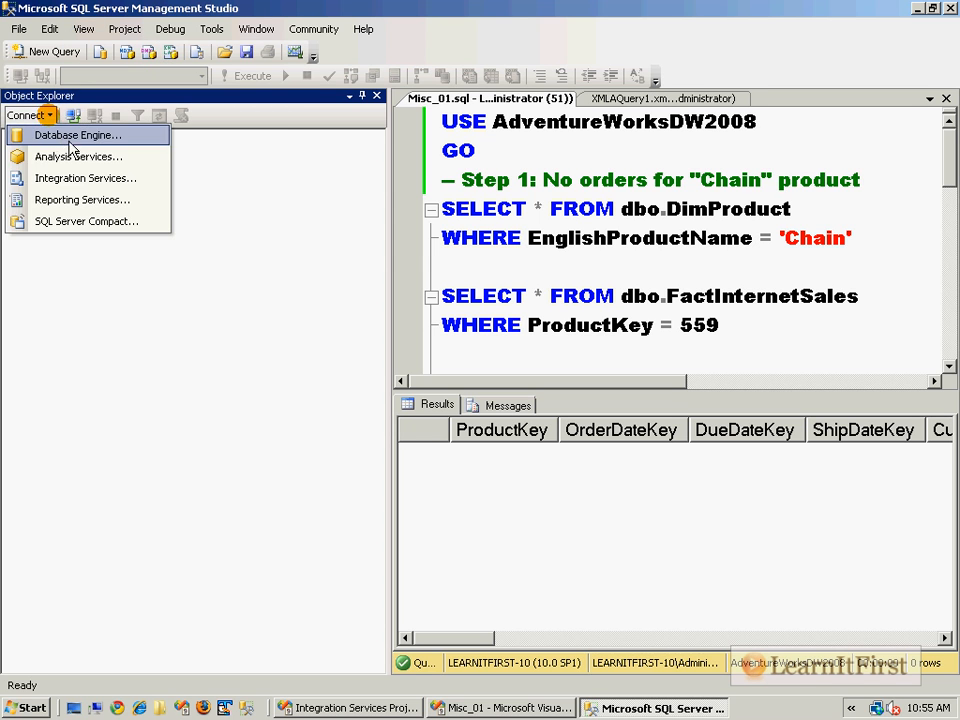
click(78, 156)
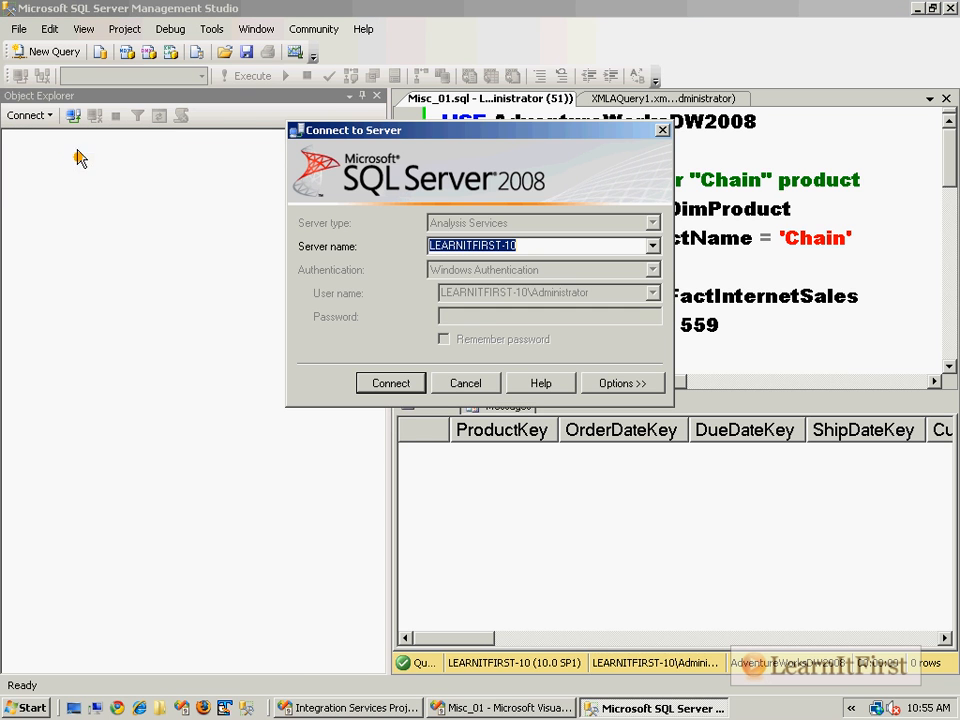
click(390, 383)
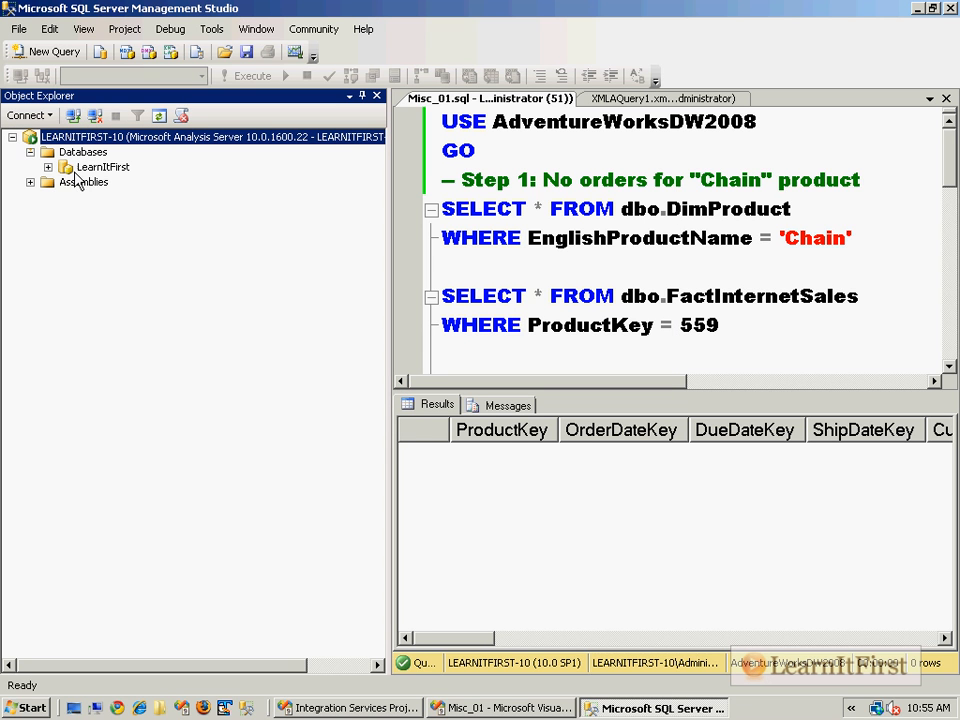
right_click(125, 226)
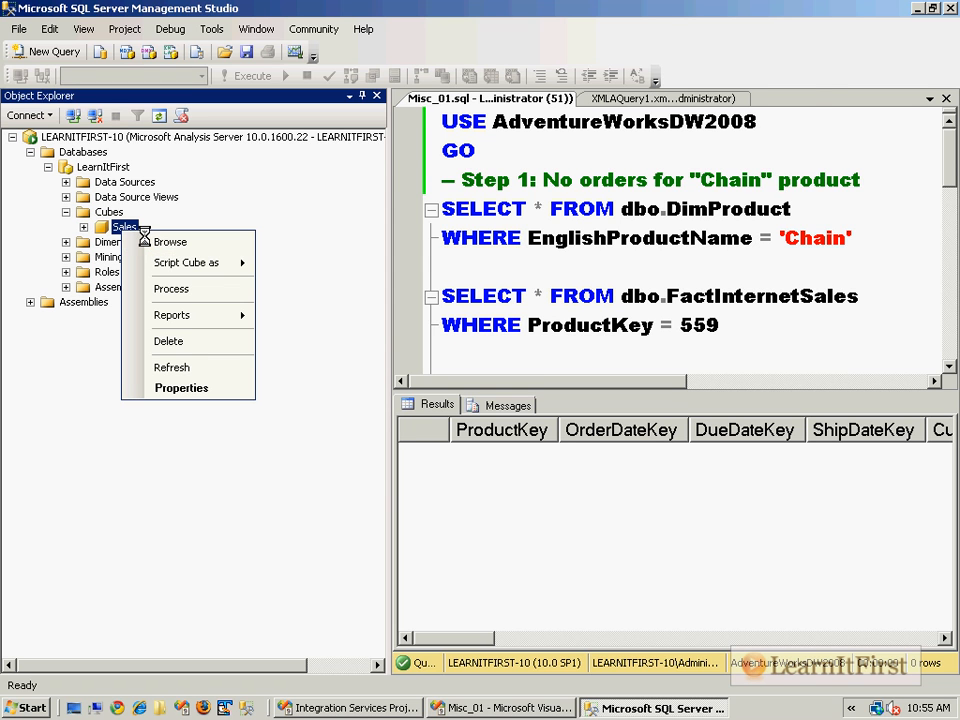
click(169, 241)
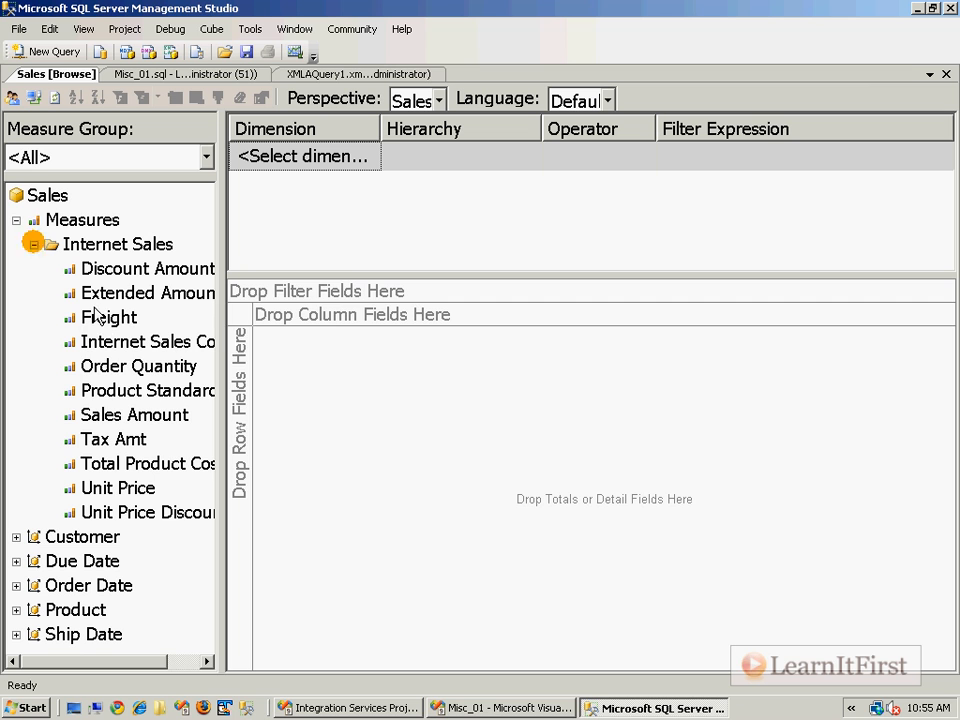
Add Order Quantity and Extended Amount to the data area and filter Product Key equal to 559
drag(147, 292, 400, 350)
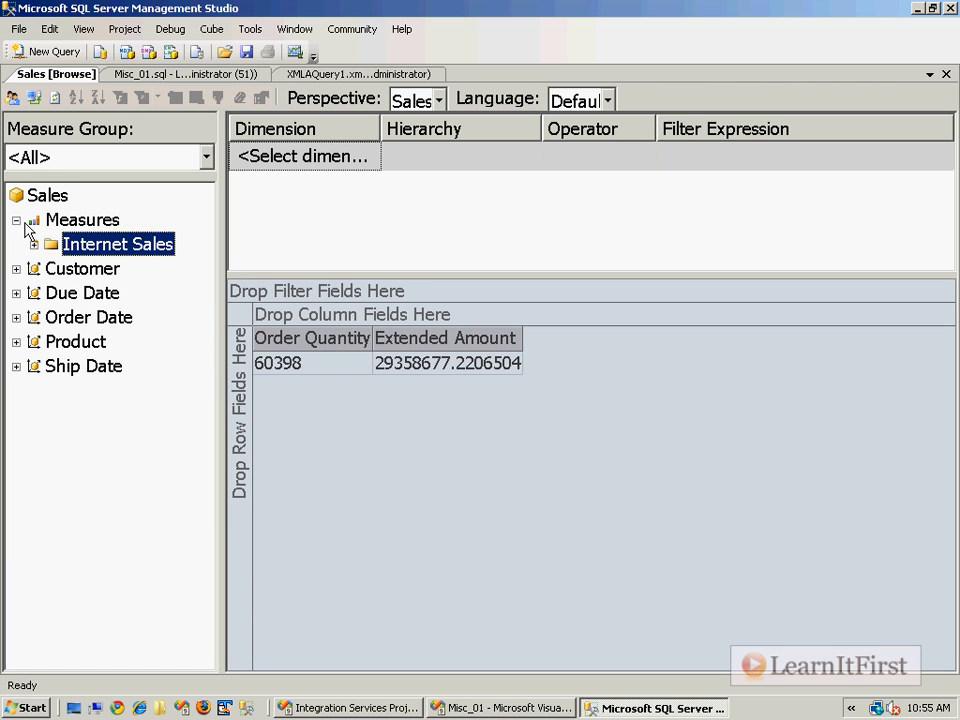
click(16, 220)
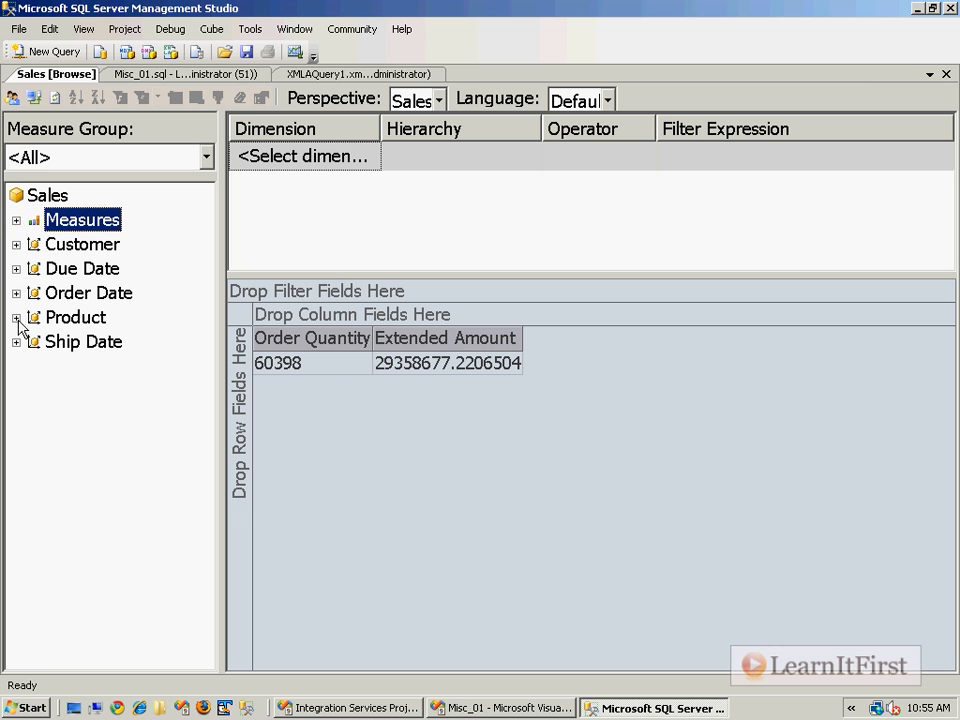
click(368, 156)
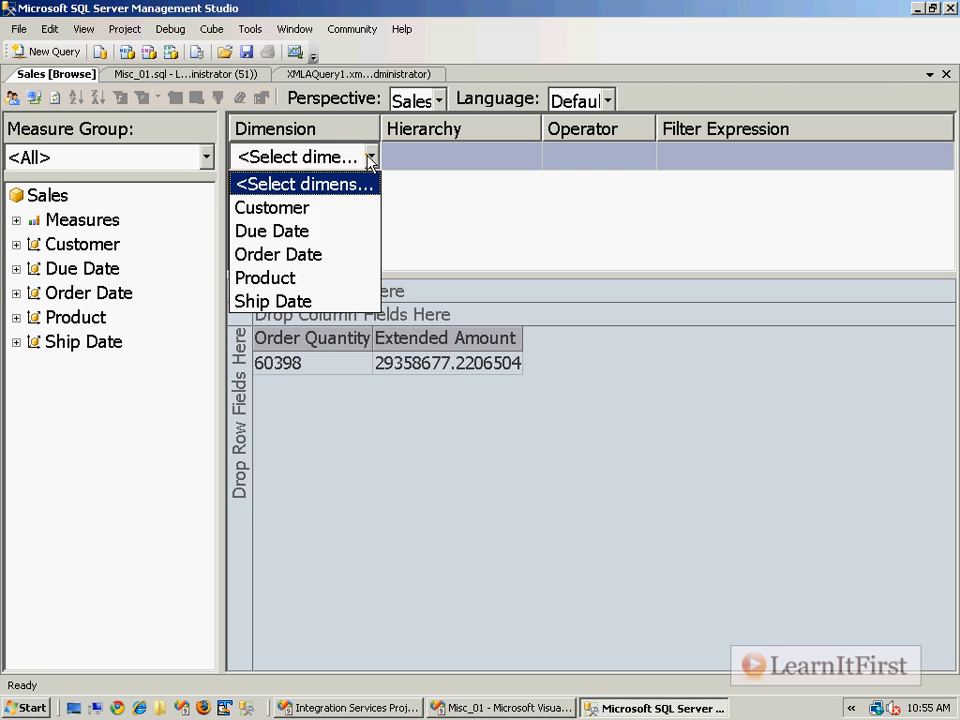
click(265, 277)
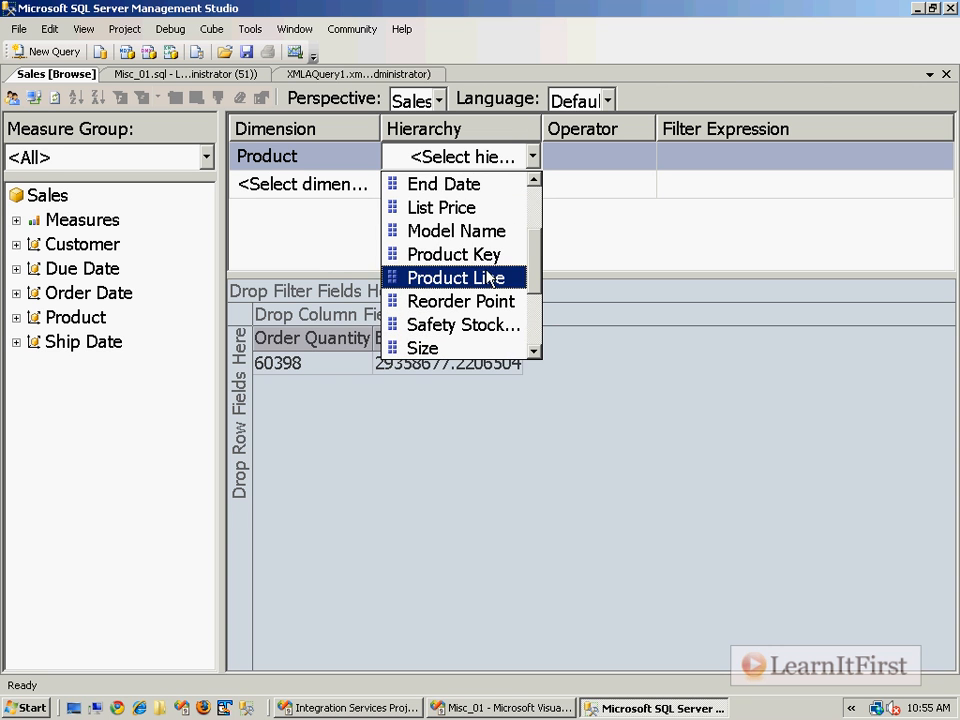
click(454, 254)
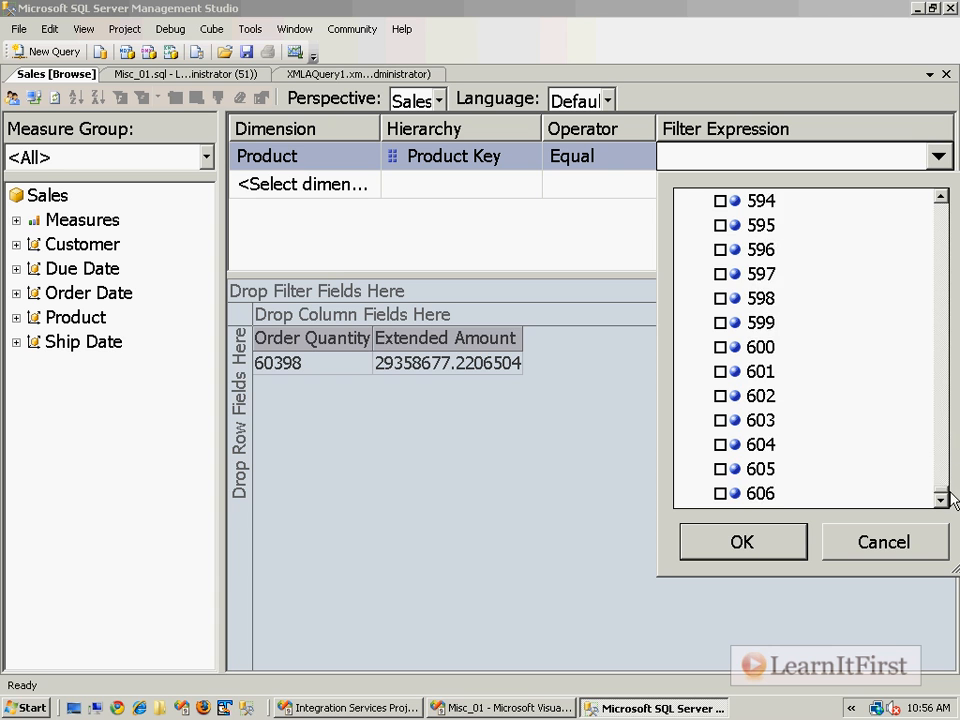
scroll(up, 3)
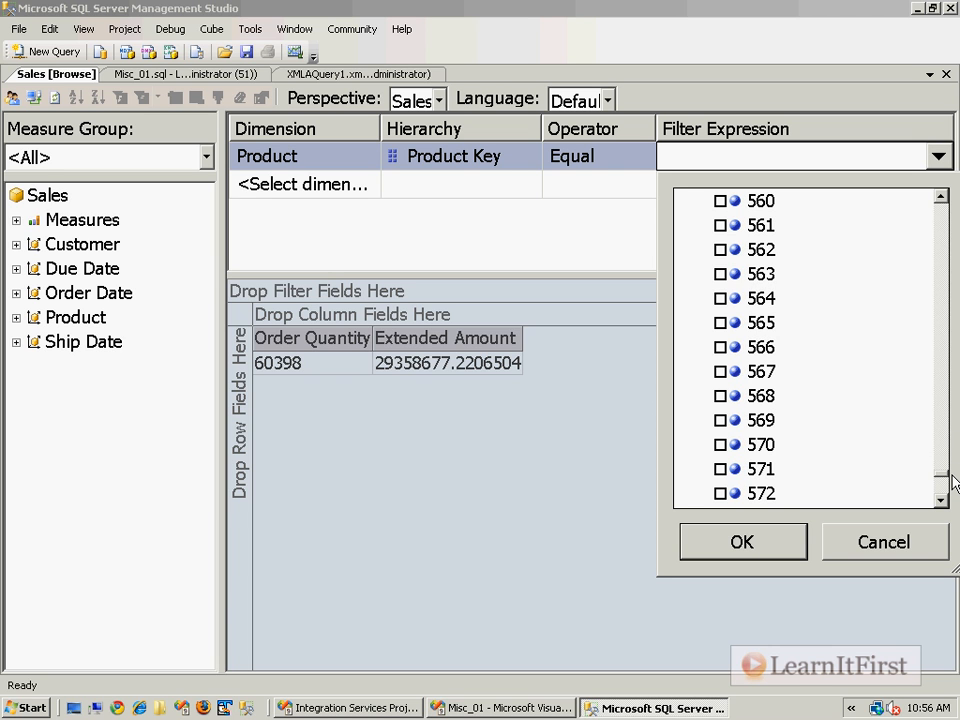
click(722, 298)
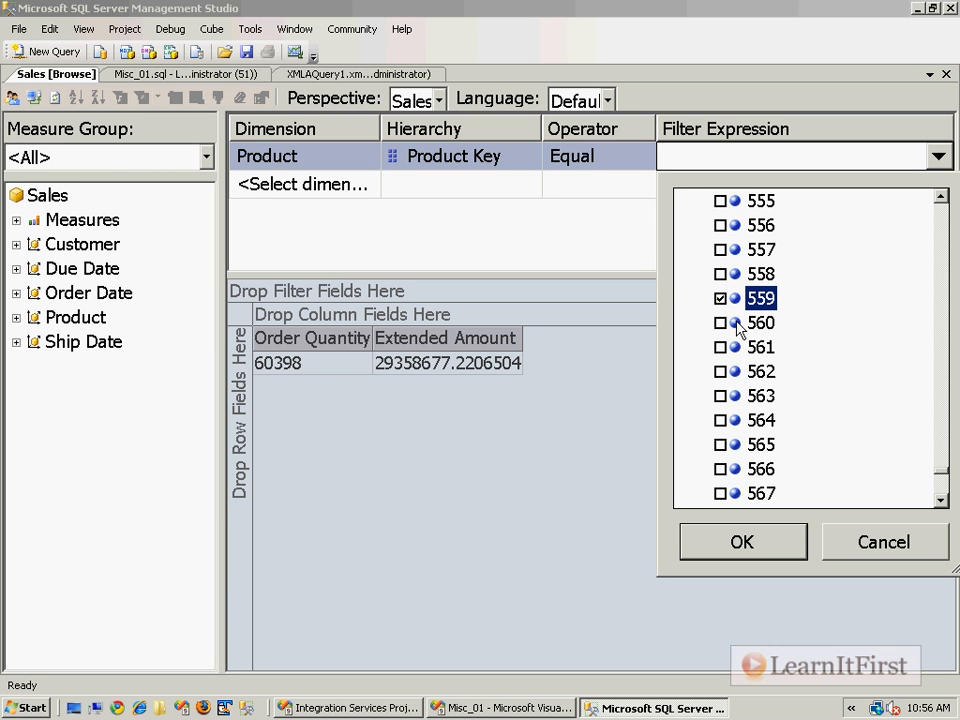
click(742, 541)
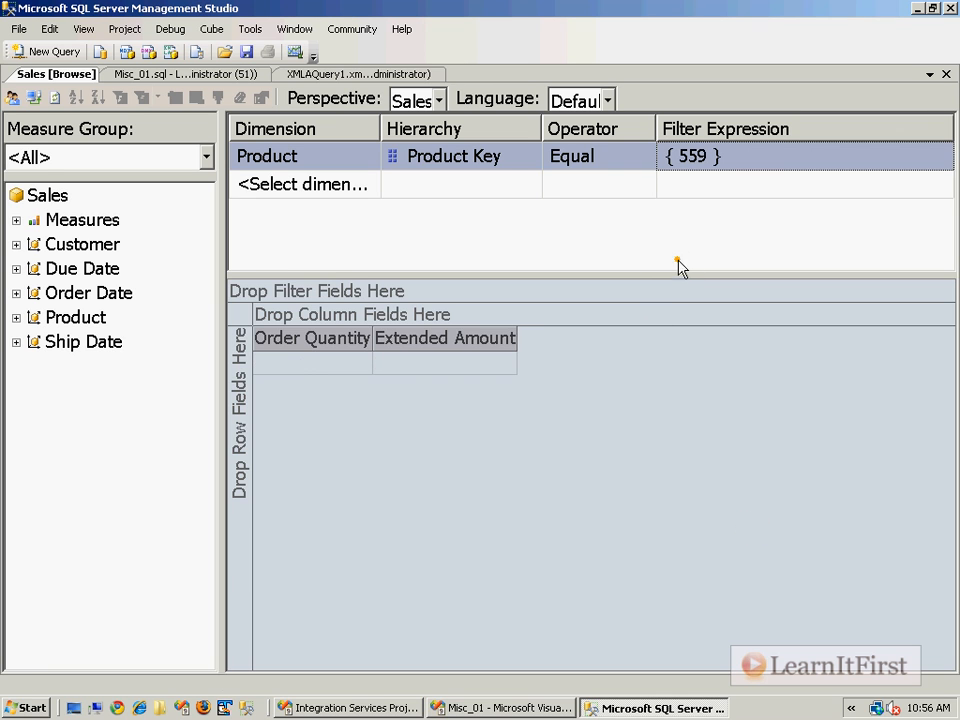